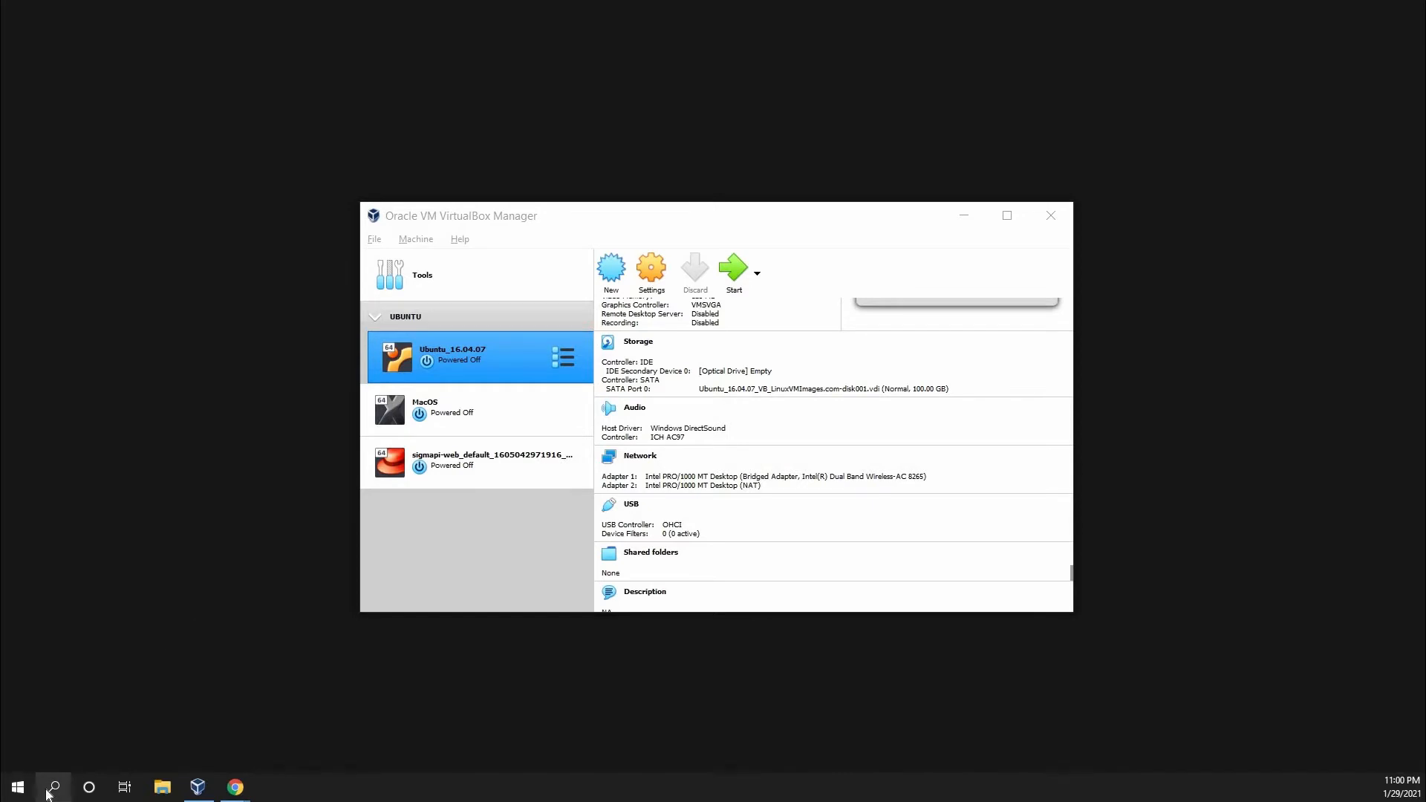
Step: Reach the Network and Sharing Center via Control Panel search to see the active eduroam 4 Wi-Fi connection
left_click(52, 787)
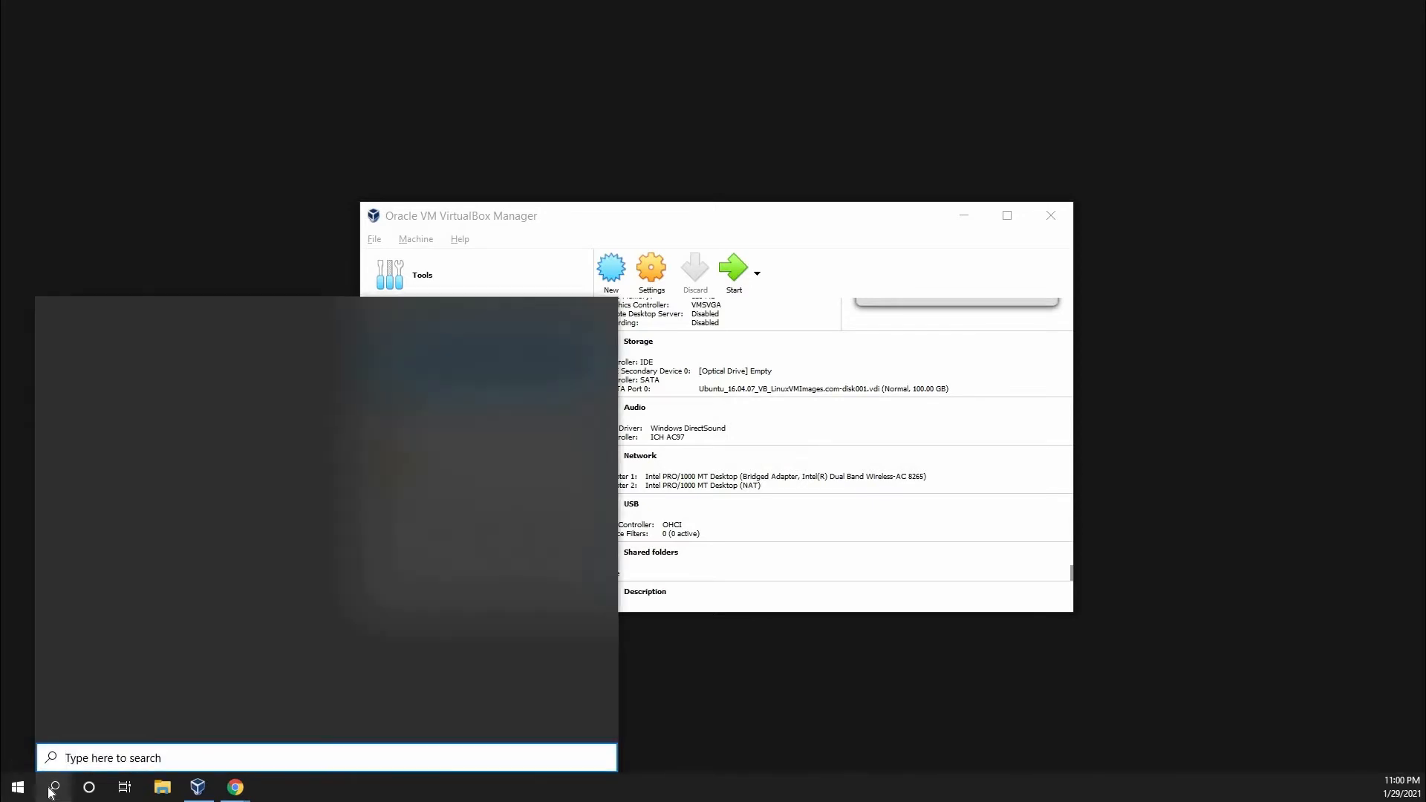
type("contorl")
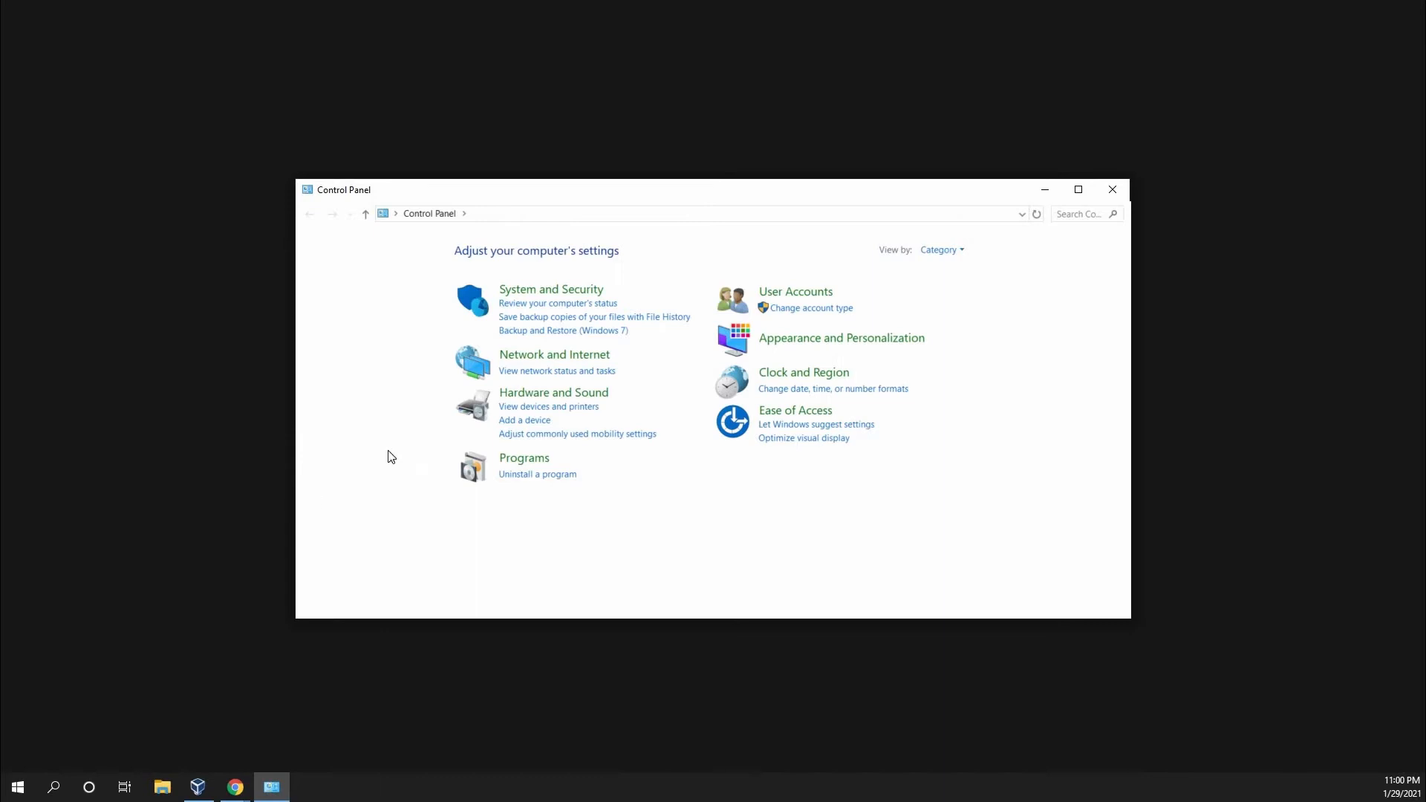
mouse_move(554, 355)
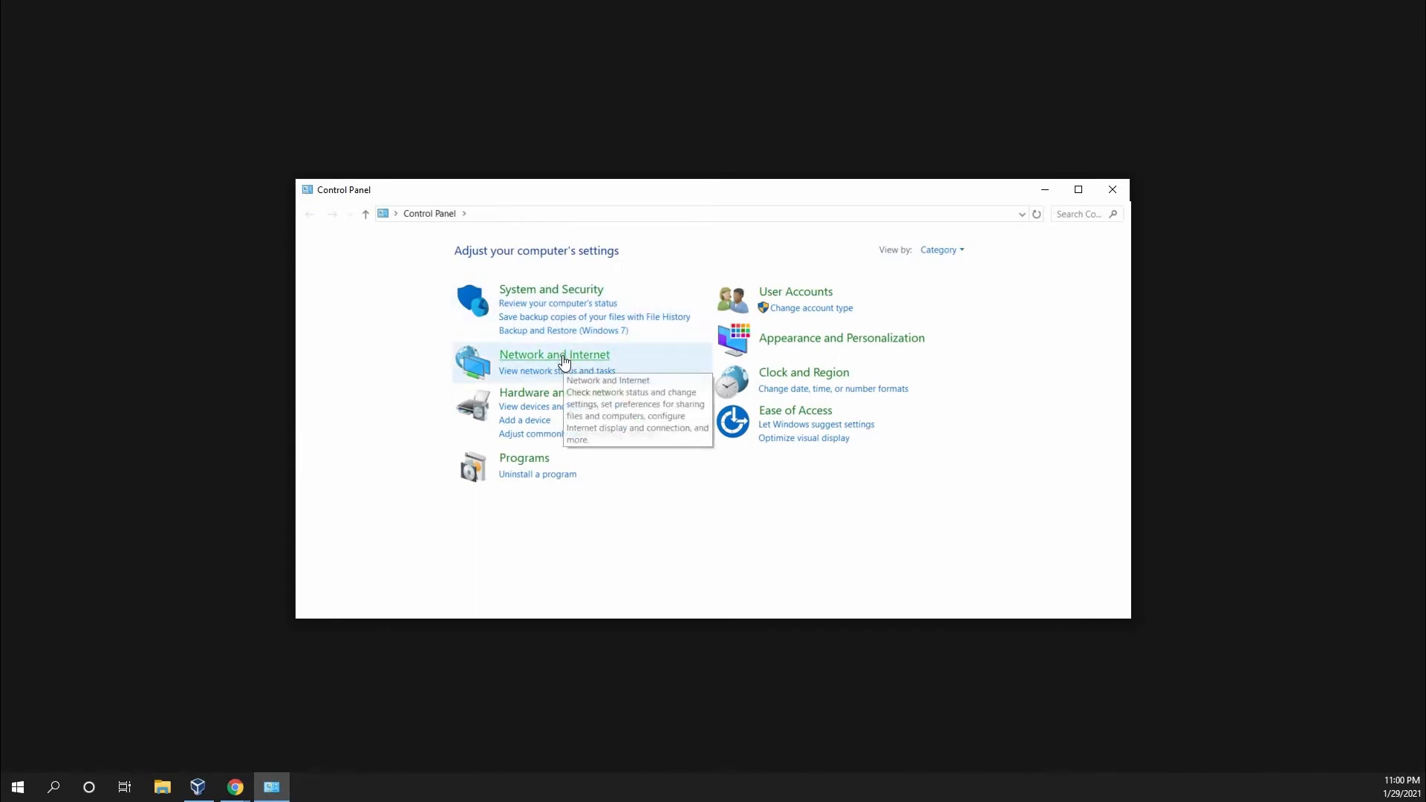
left_click(554, 355)
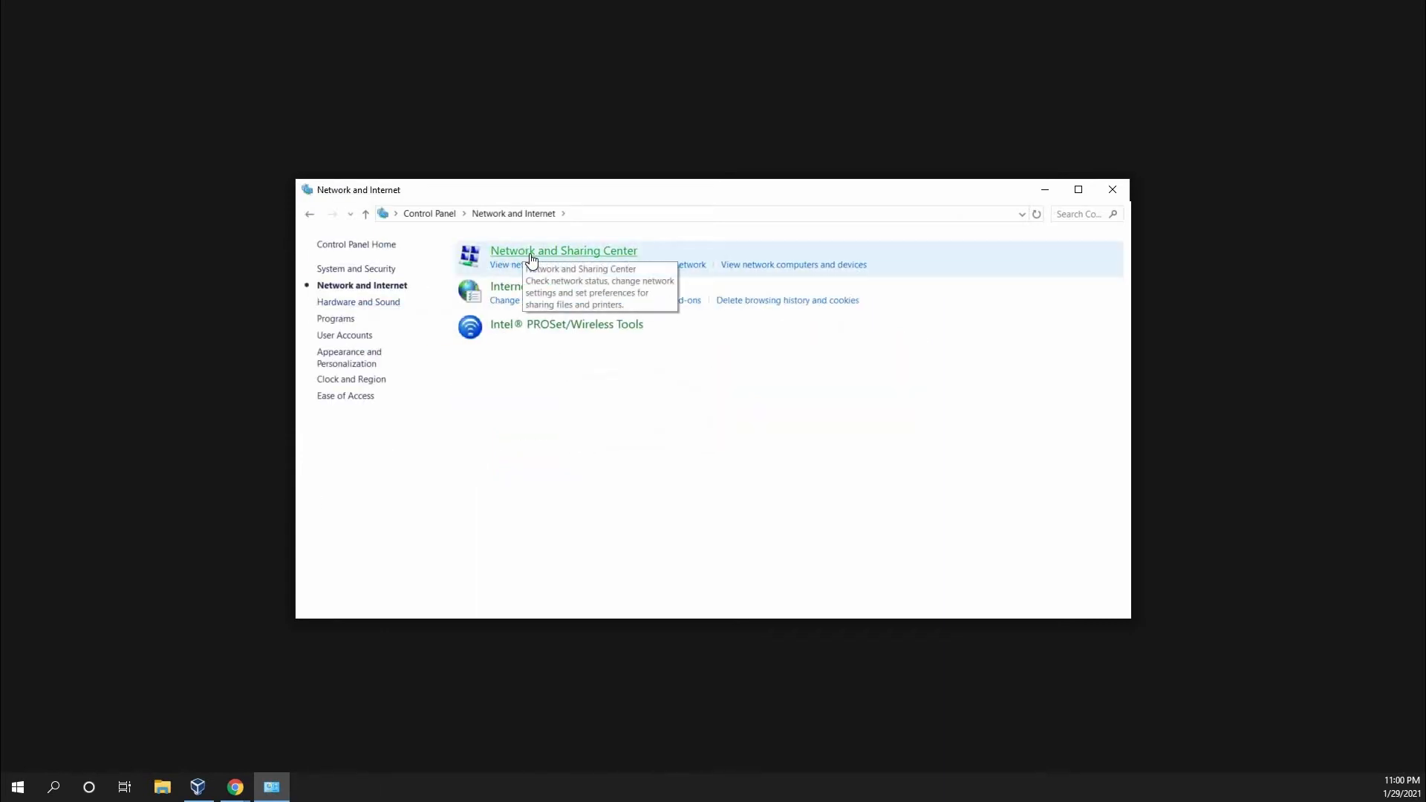
left_click(563, 250)
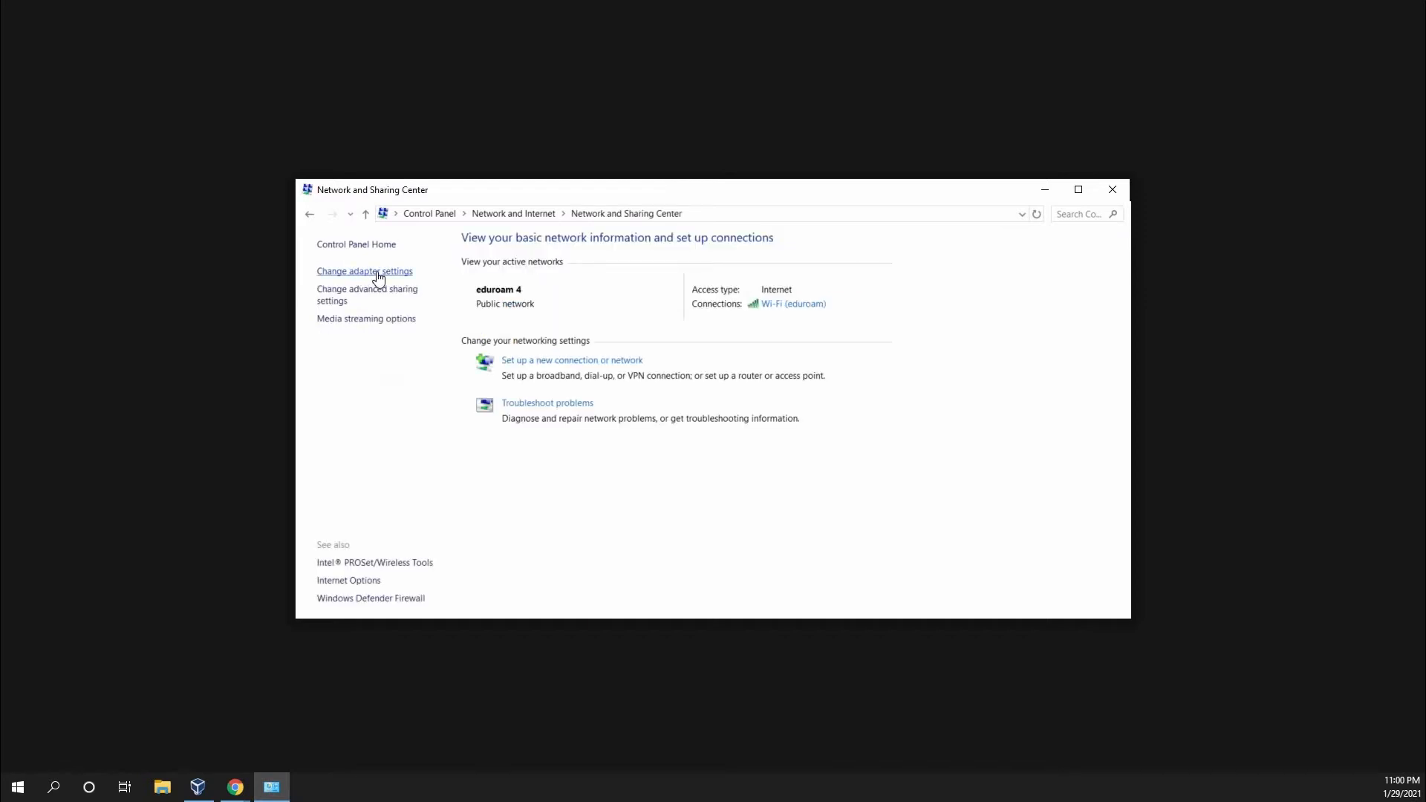
Step: Show the adapter list and check the options of the VirtualBox host-only adapter Ethernet 2, confirming it is enabled
left_click(364, 270)
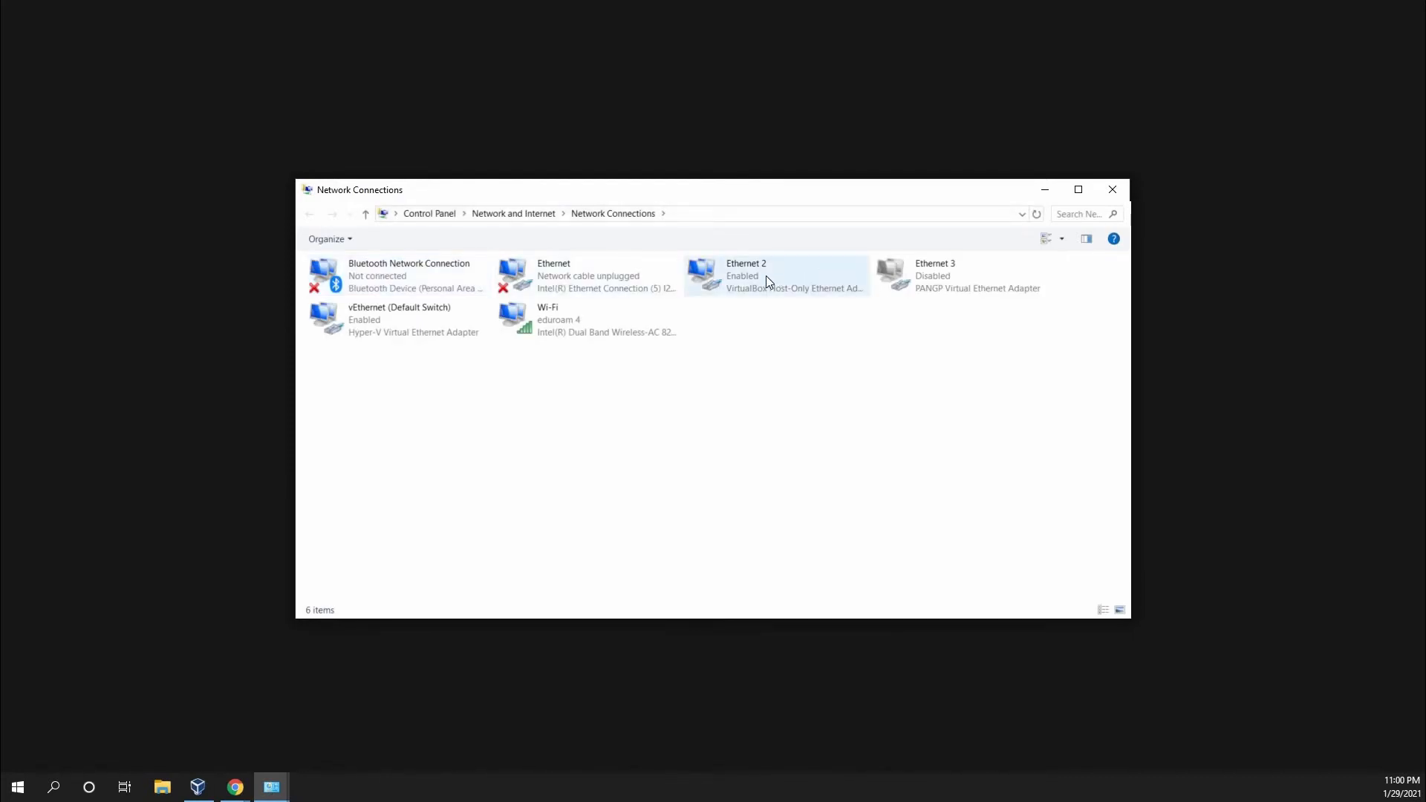
mouse_move(758, 278)
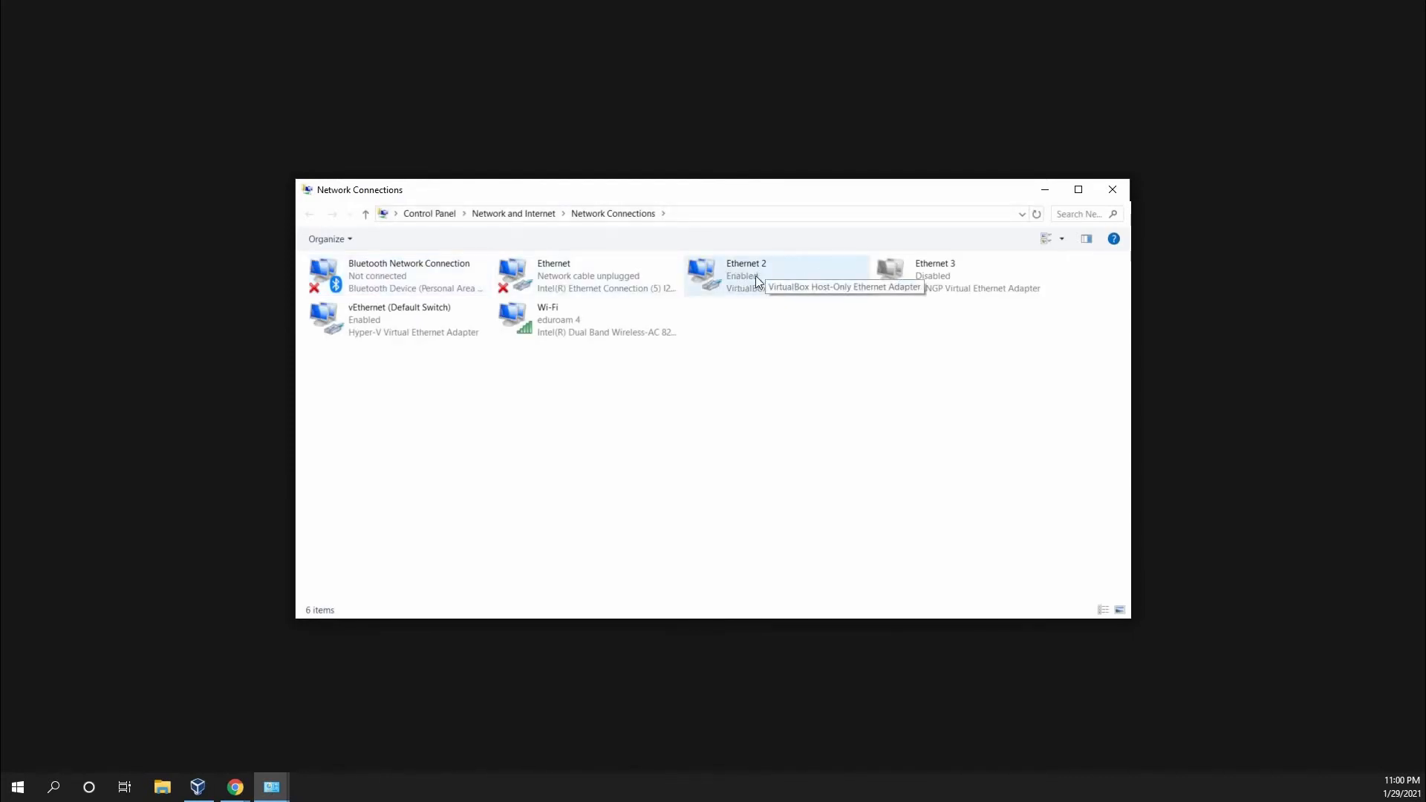
mouse_move(735, 309)
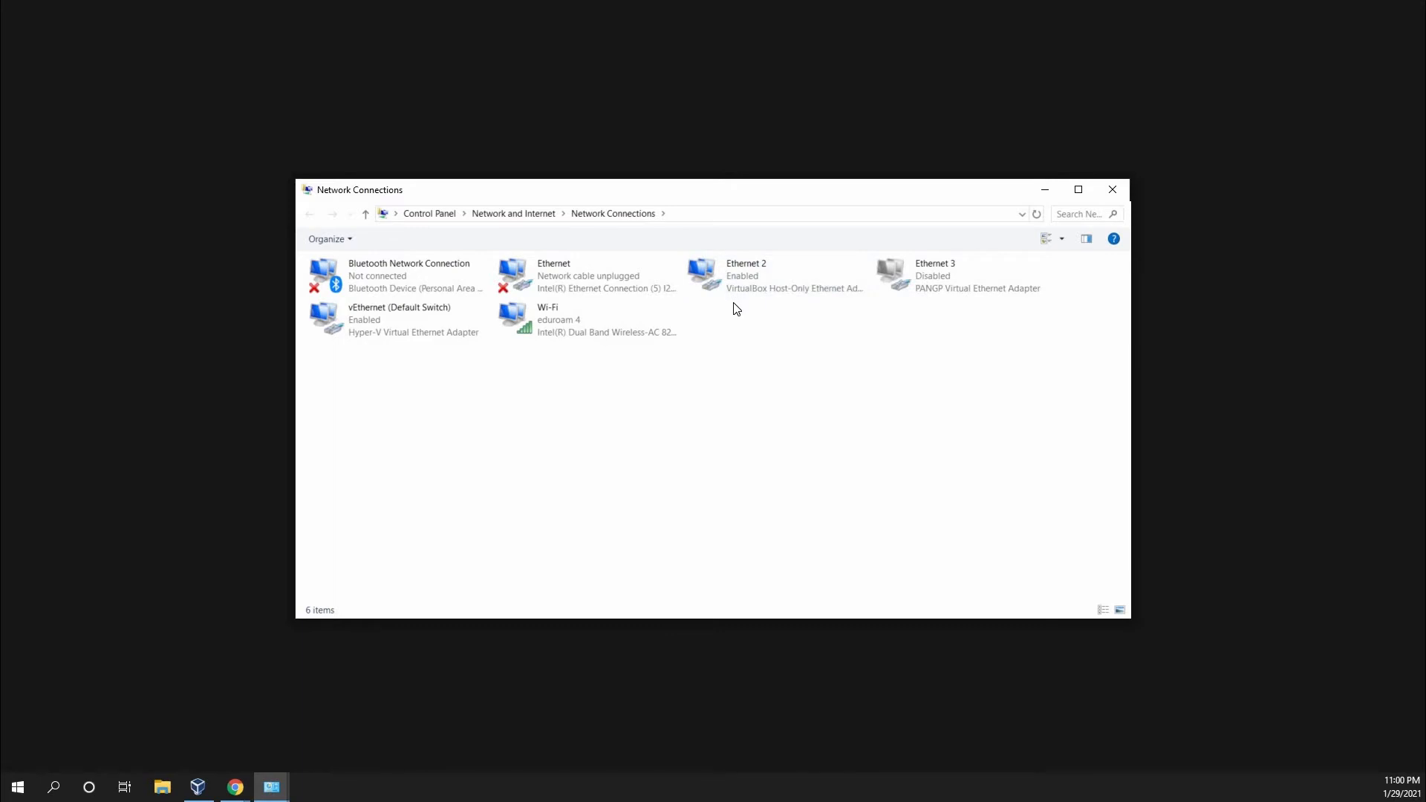
left_click(772, 277)
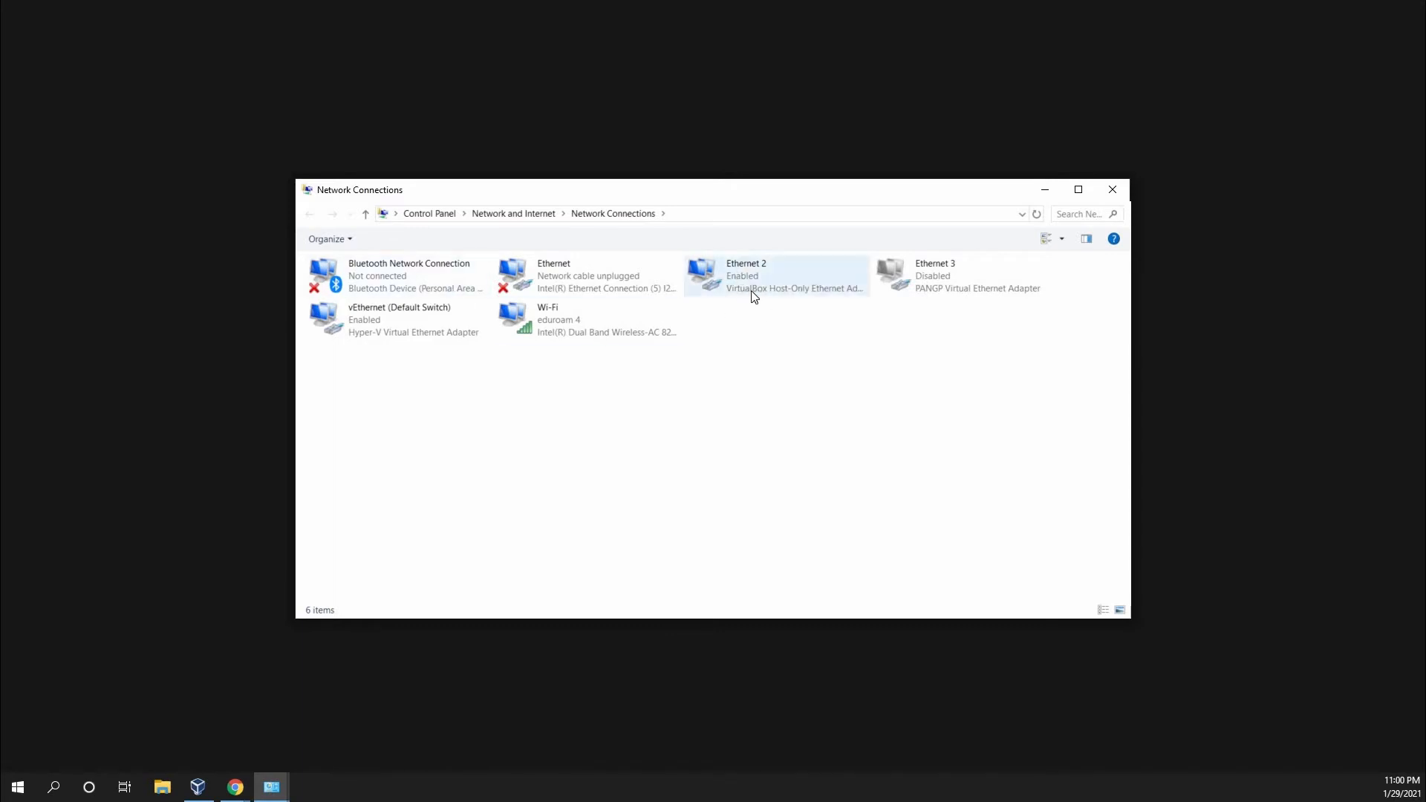
mouse_move(832, 297)
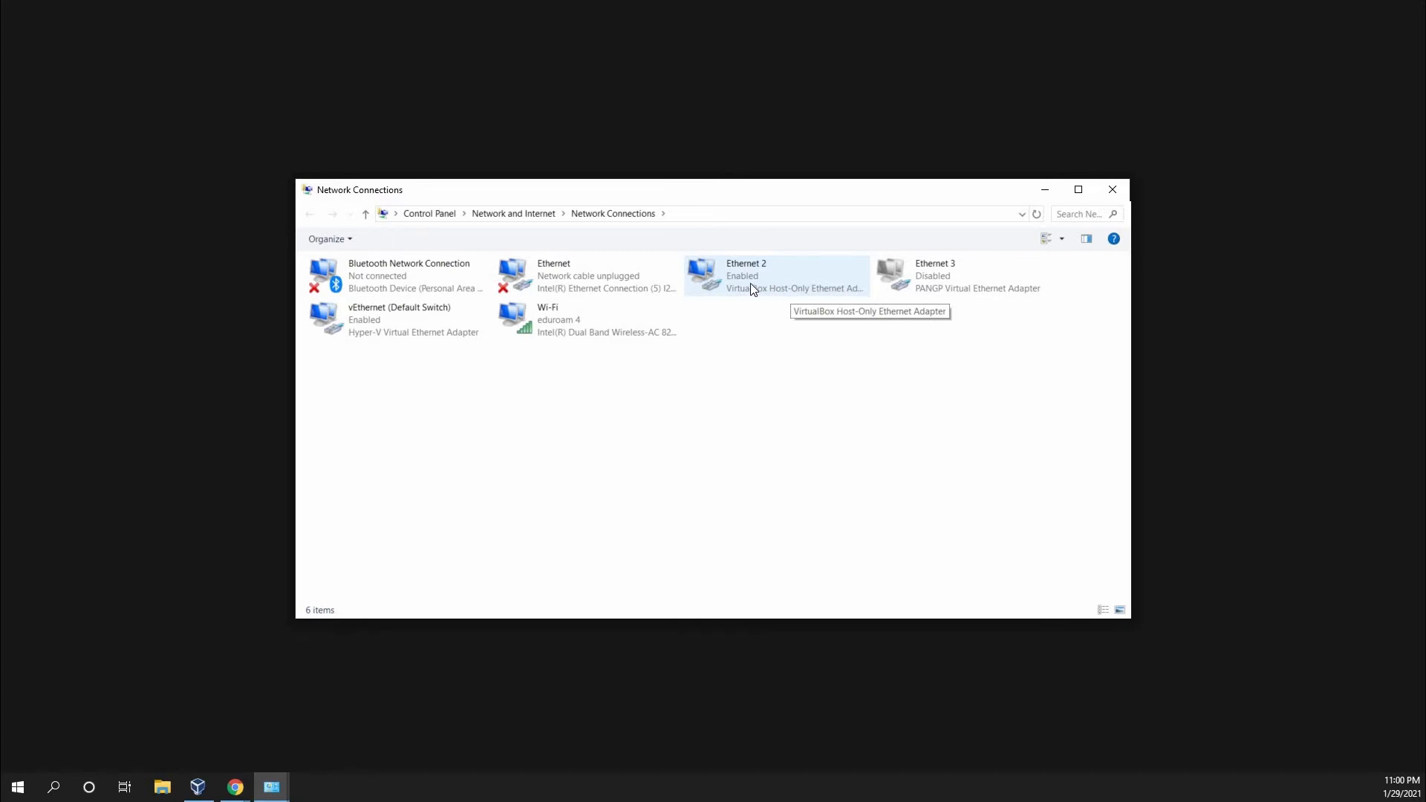
mouse_move(756, 282)
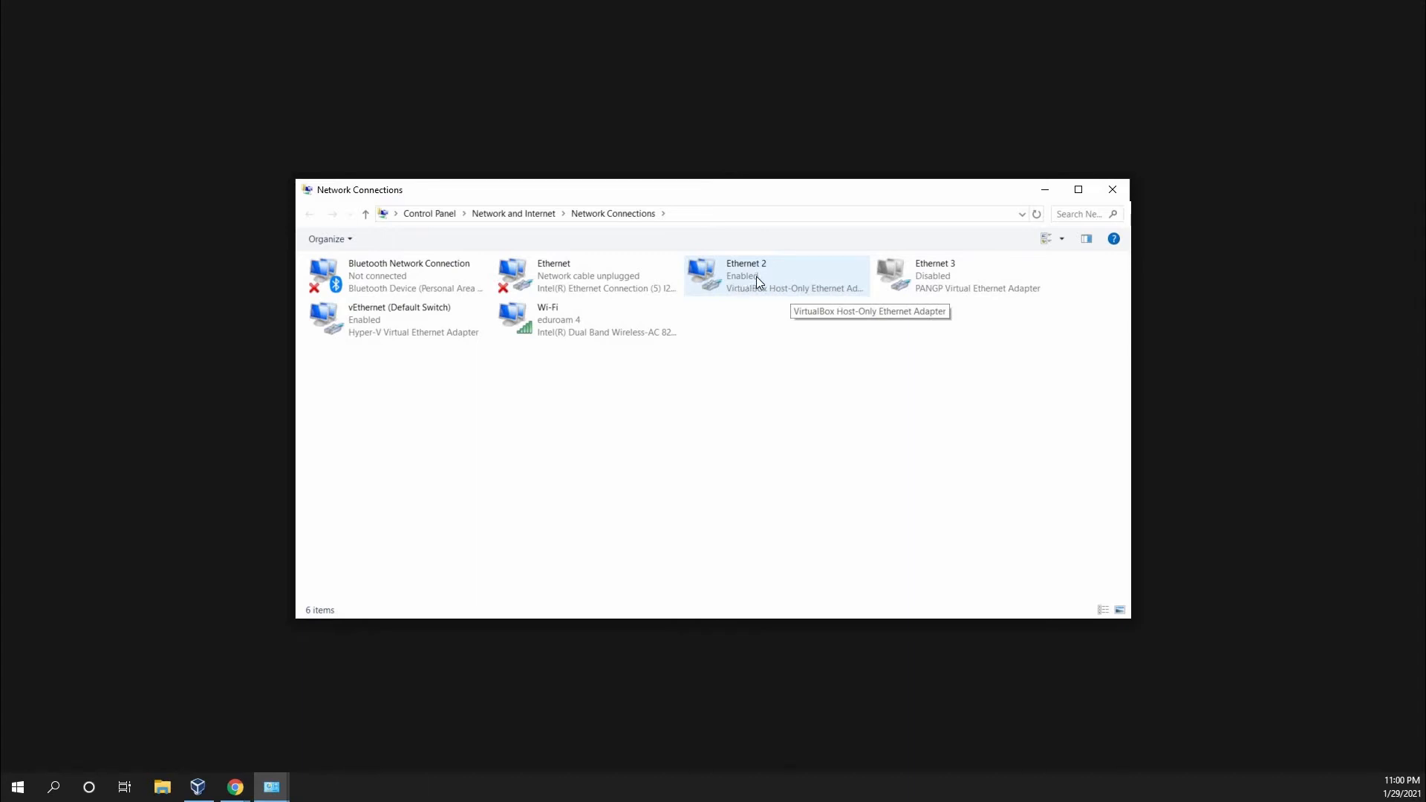
right_click(772, 276)
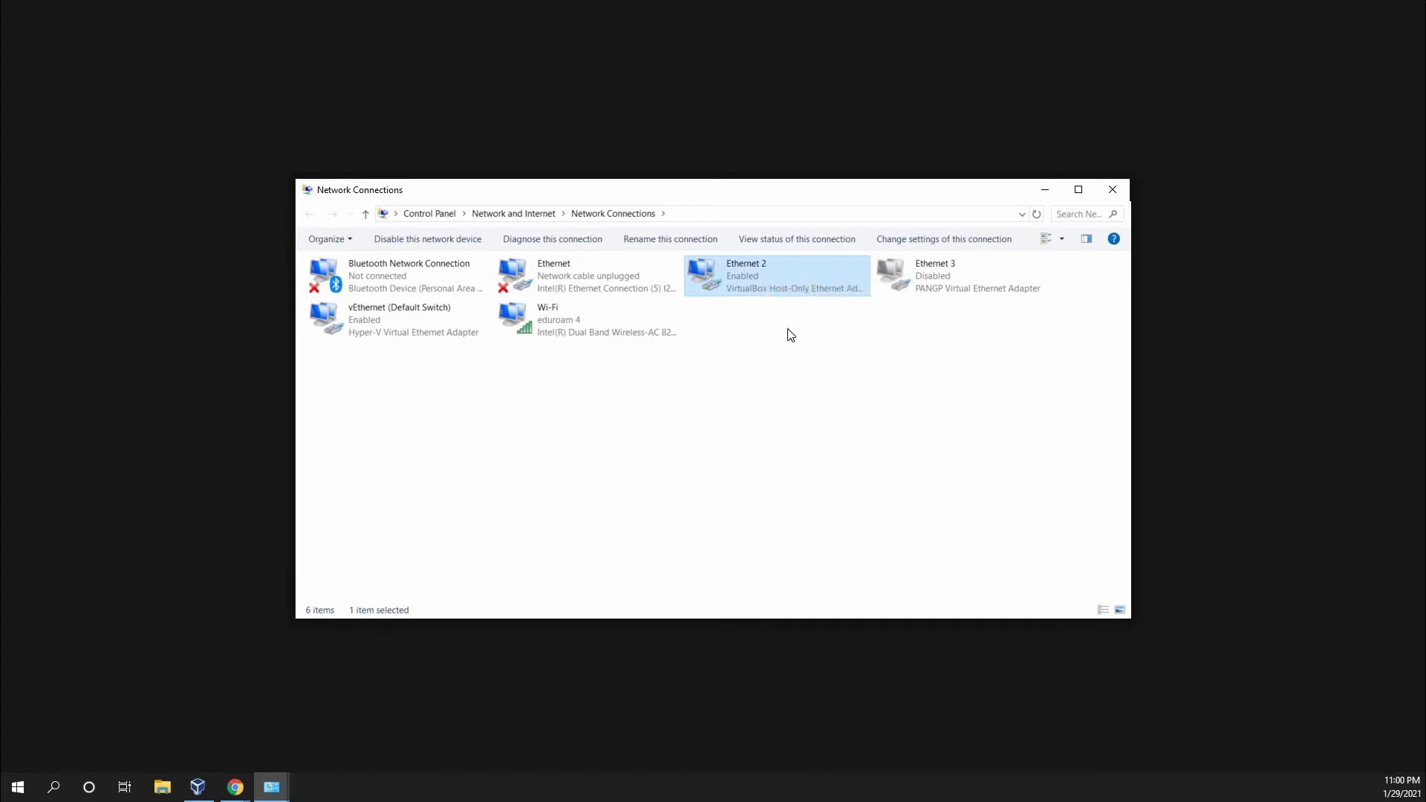
left_click(426, 237)
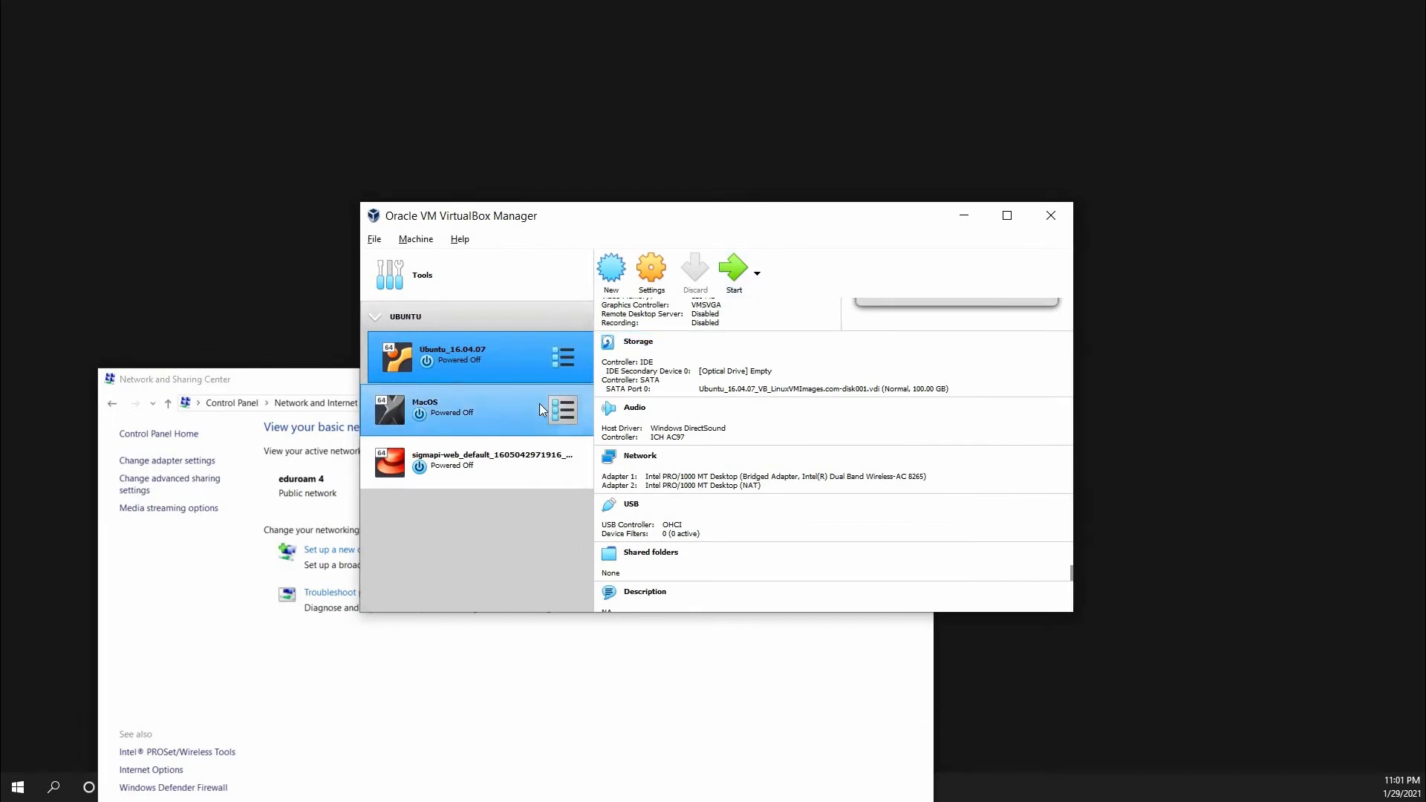
Step: Start the Ubuntu_16.04.07 machine from VirtualBox Manager so it boots to its login screen
left_click(472, 355)
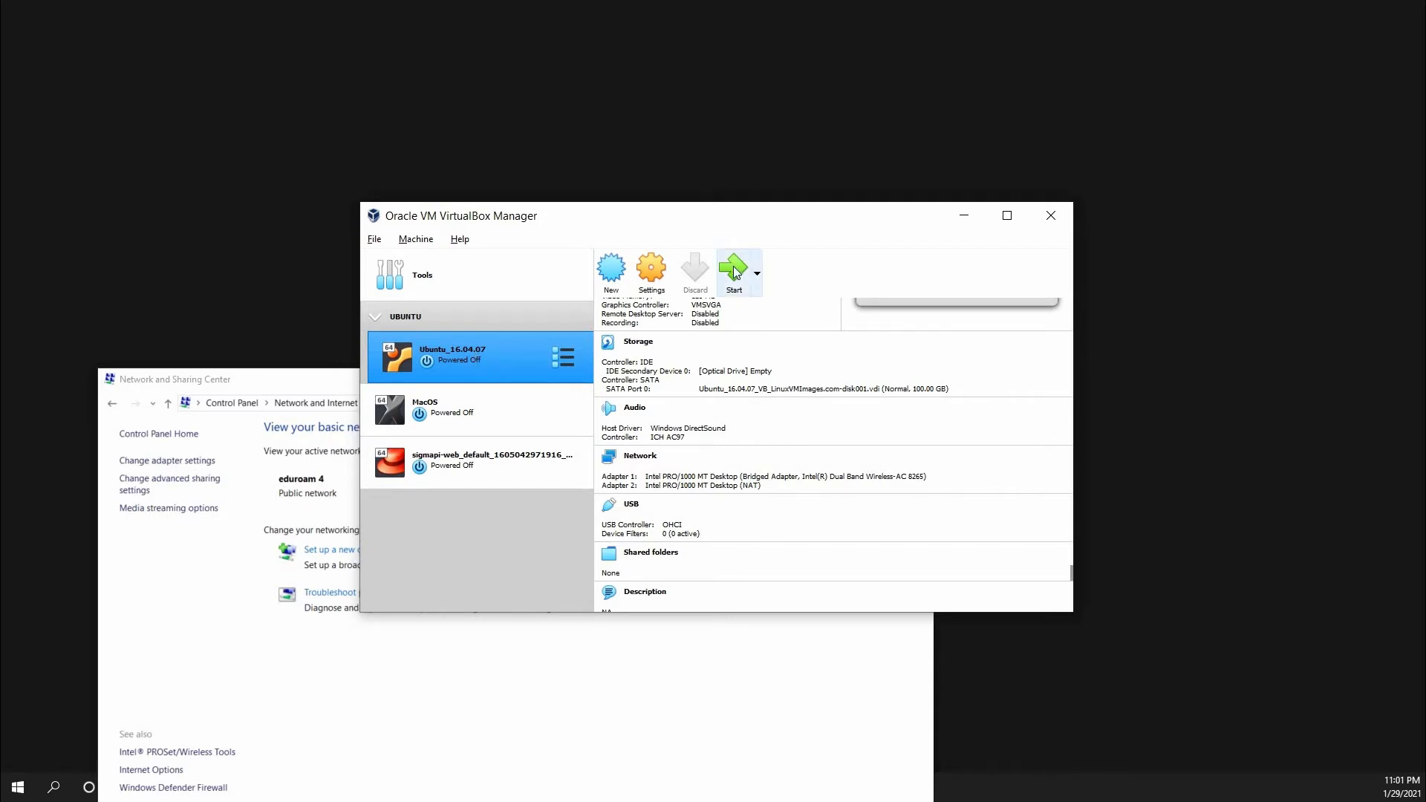
left_click(734, 271)
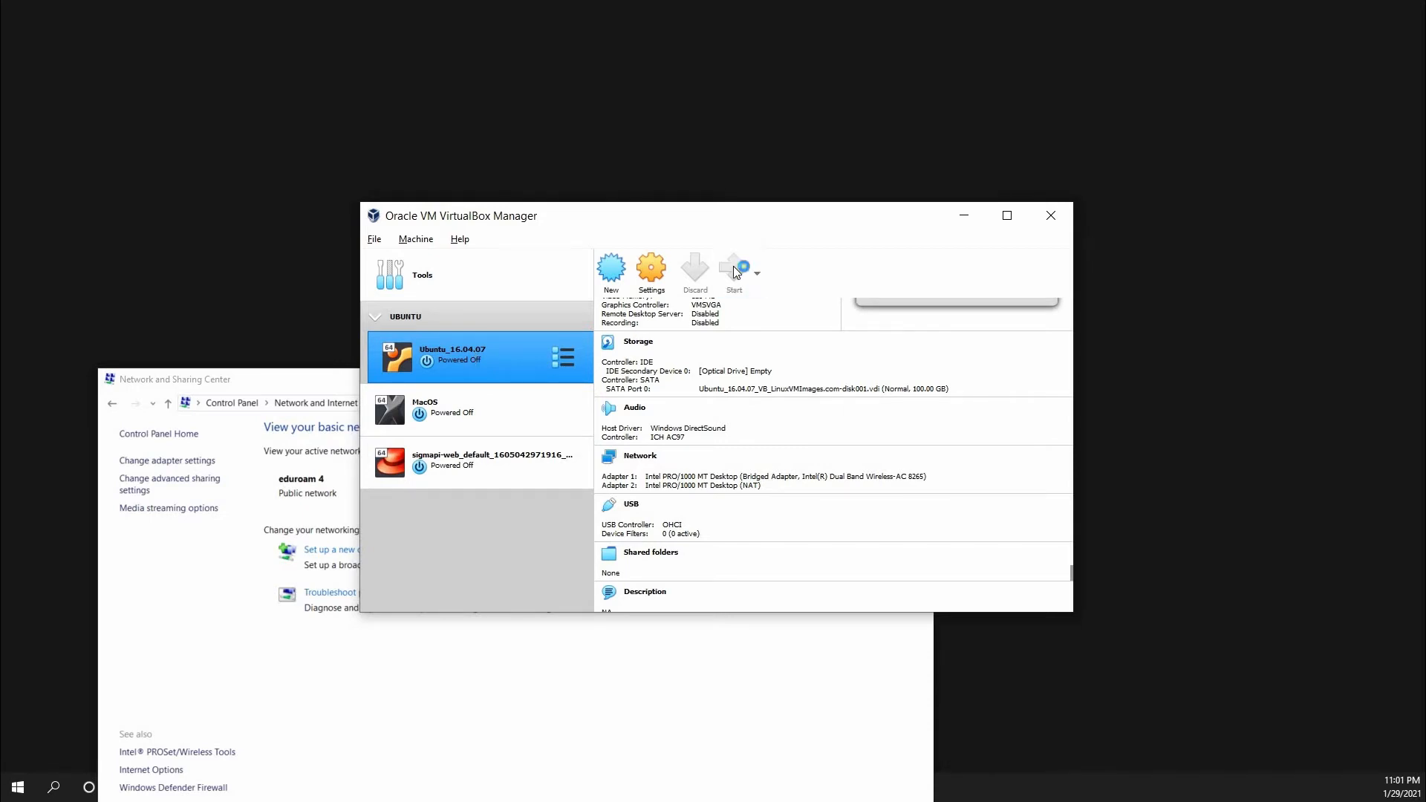
left_click(734, 271)
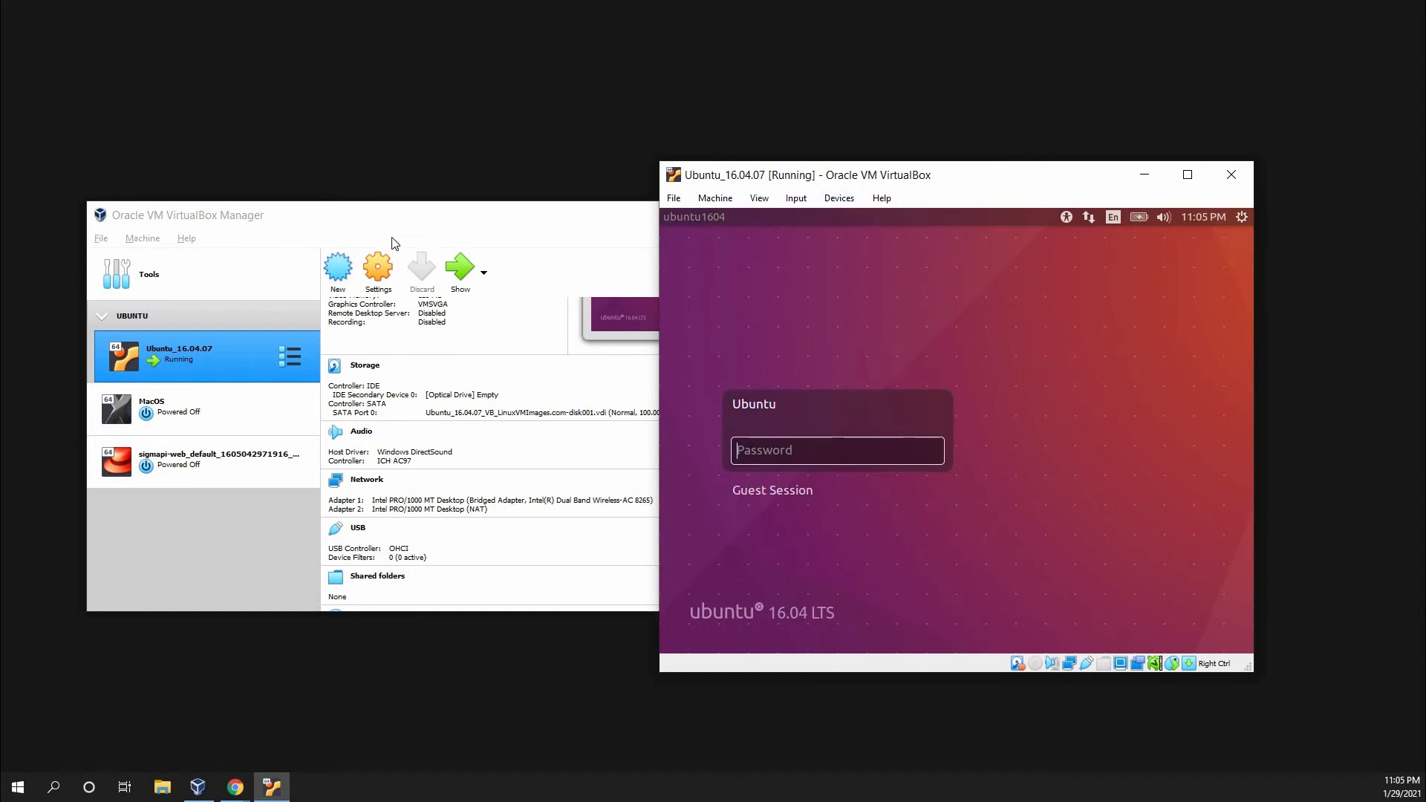
Step: Set the Ubuntu machine's Adapter 1 'Attached to' from Bridged Adapter to NAT and apply it
left_click(200, 364)
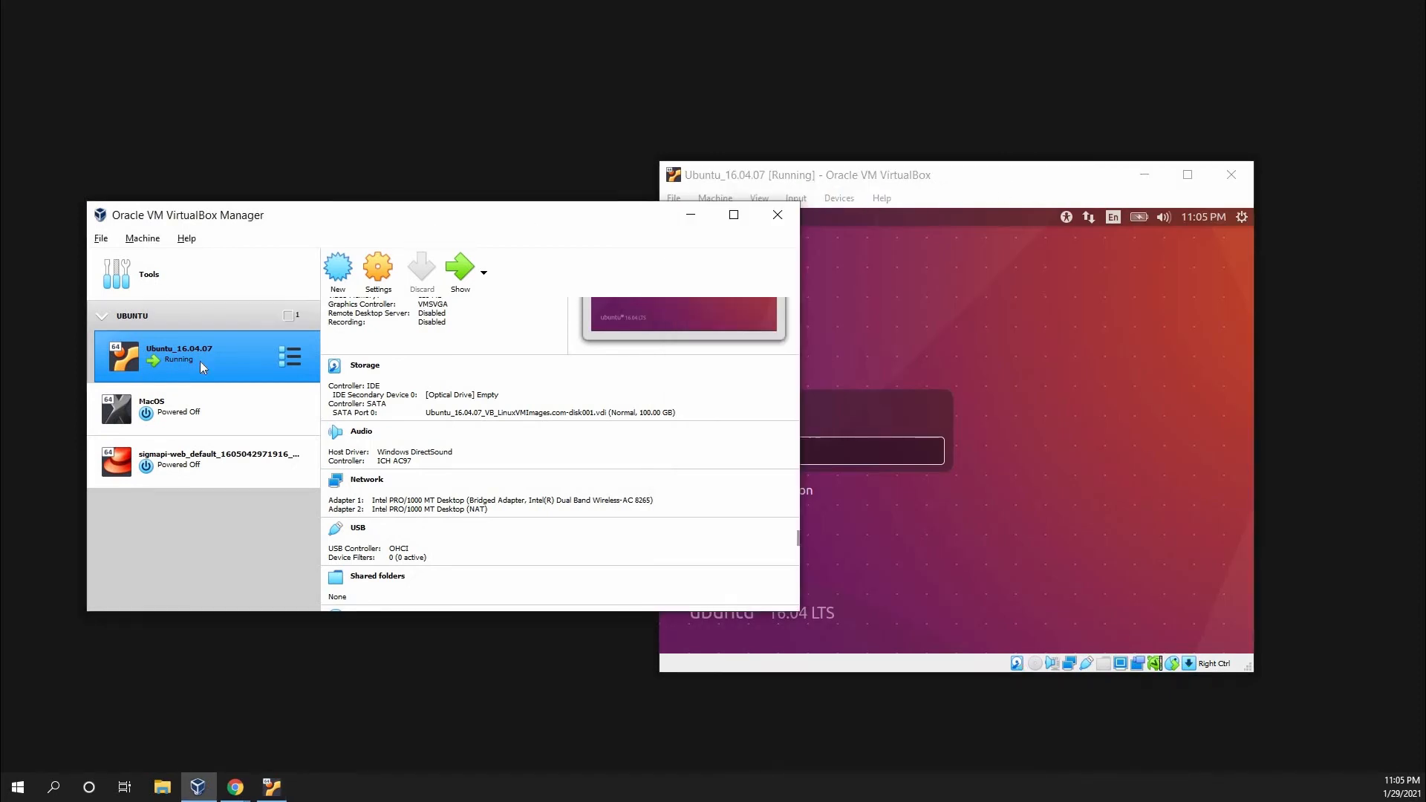
mouse_move(218, 361)
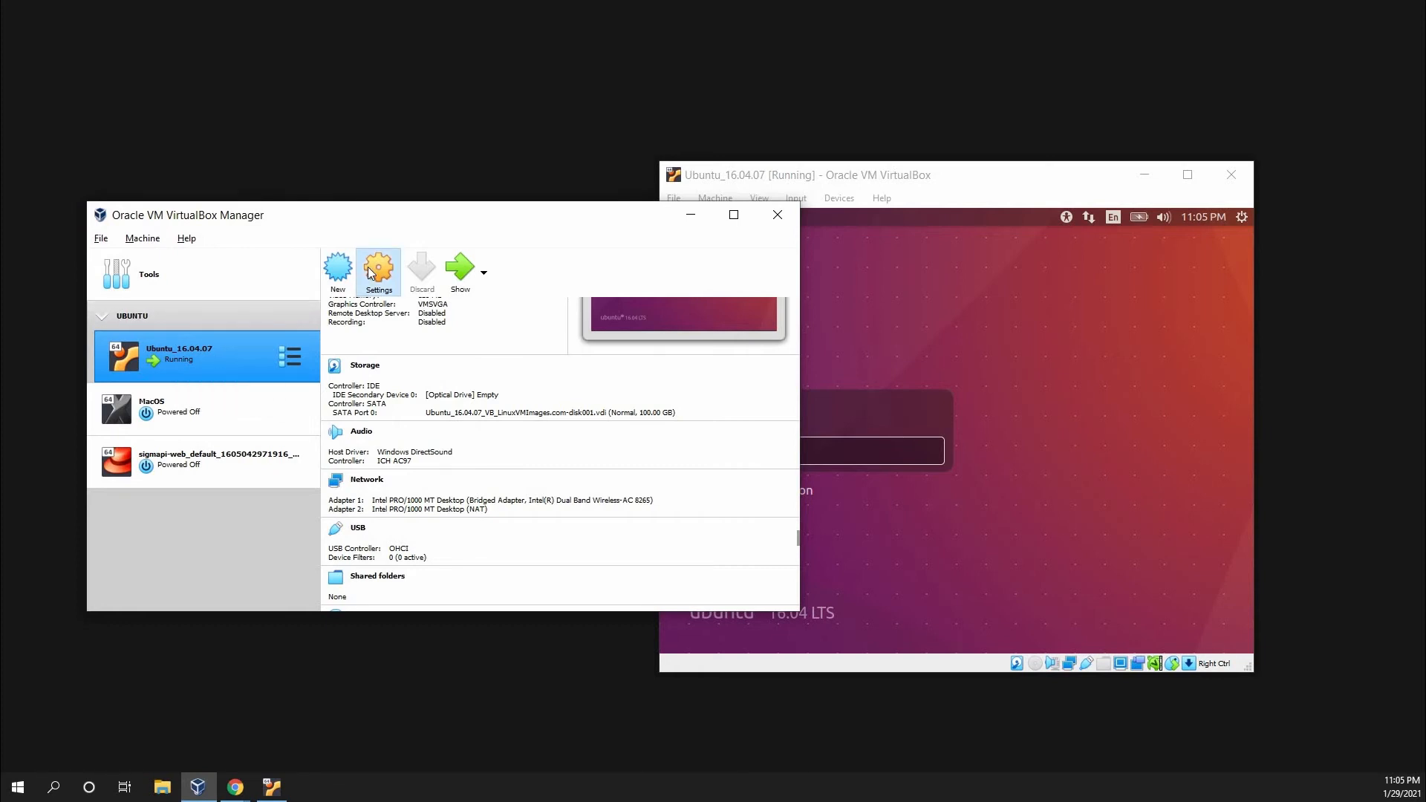
left_click(377, 268)
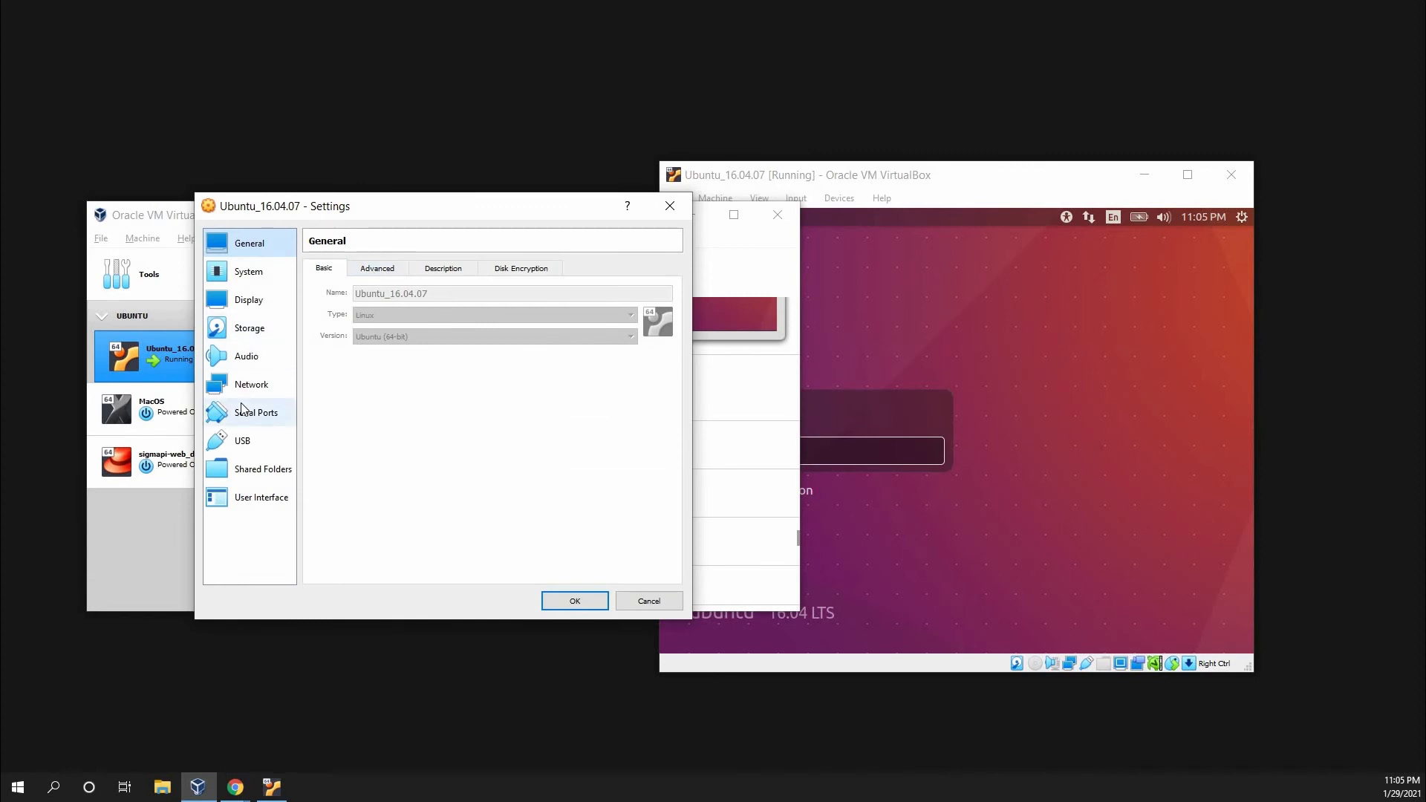
left_click(253, 383)
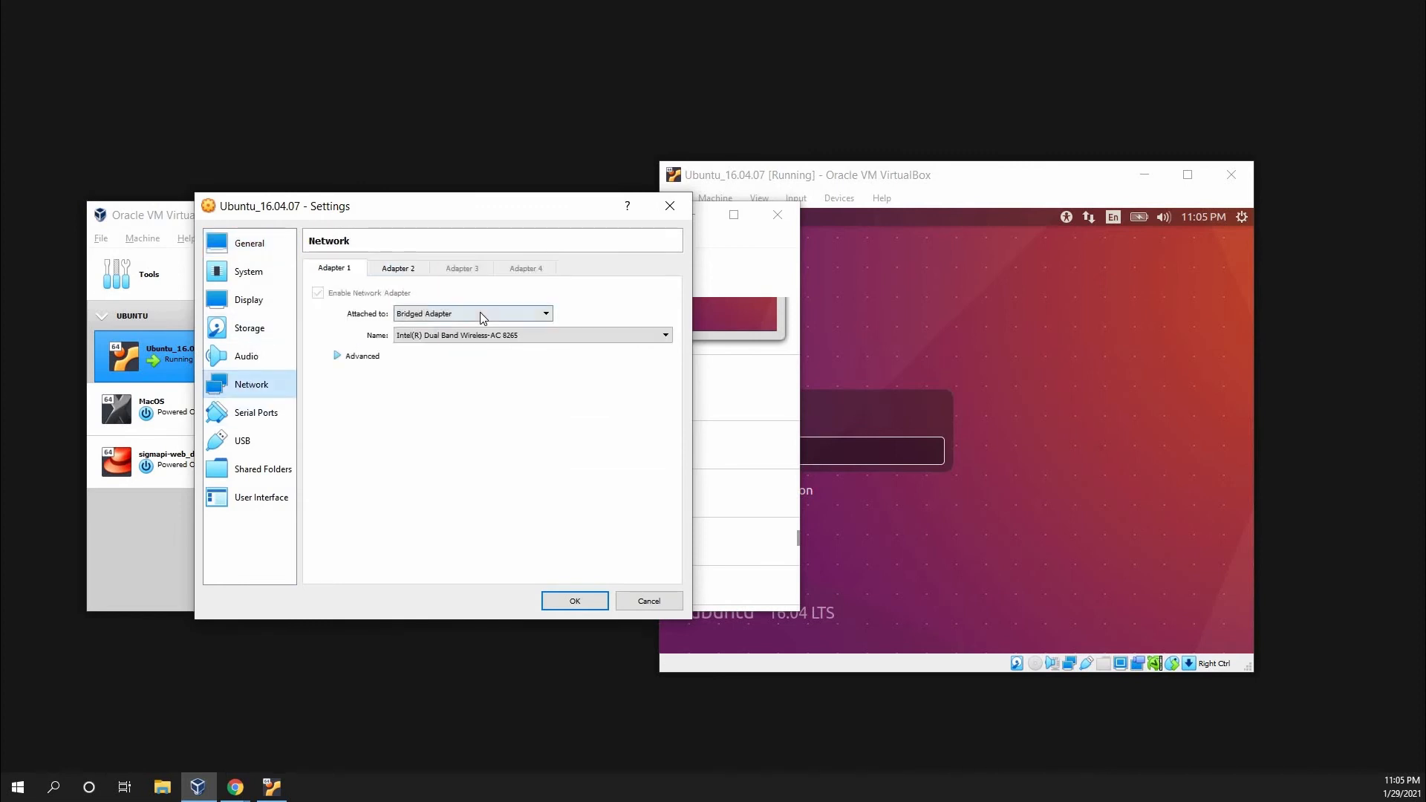
left_click(471, 313)
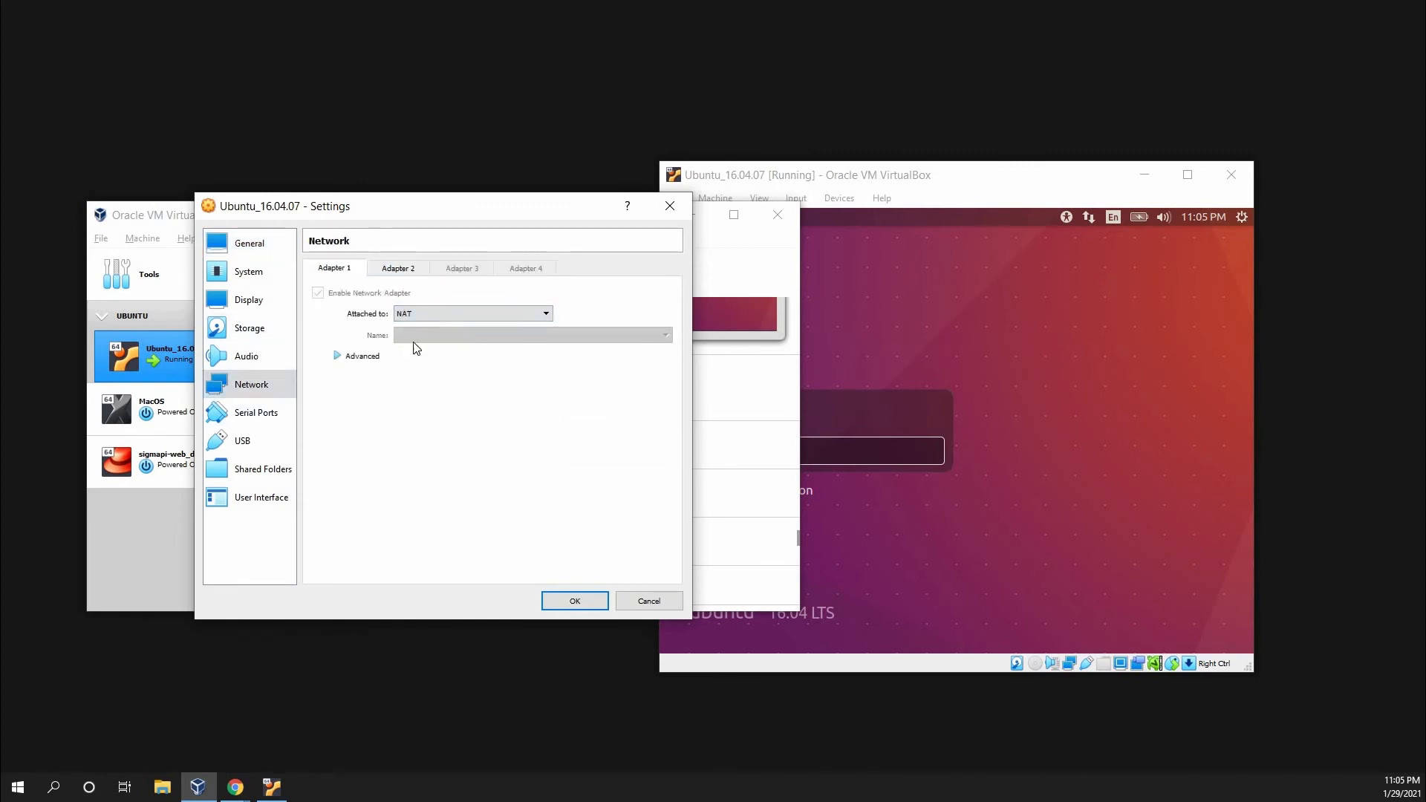
left_click(361, 355)
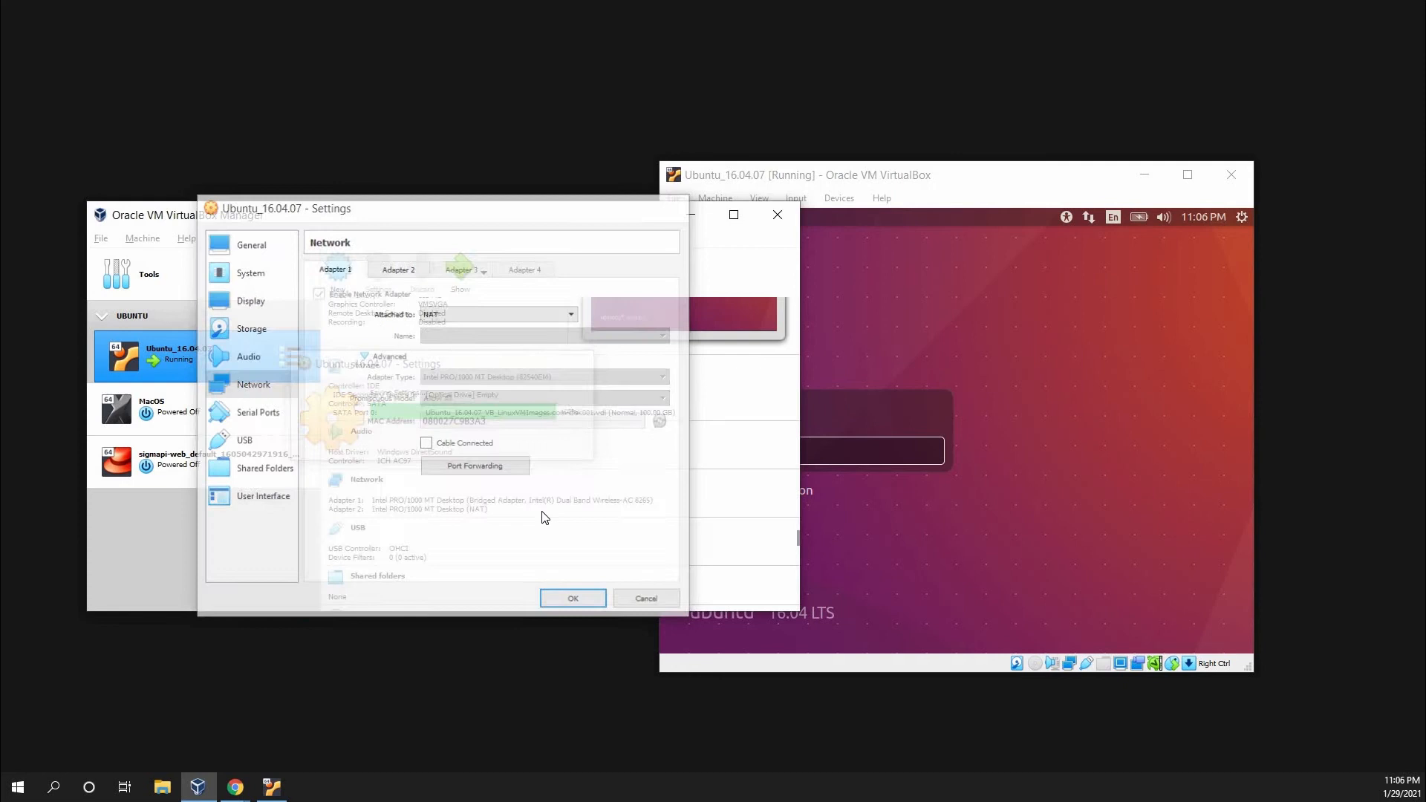
left_click(572, 597)
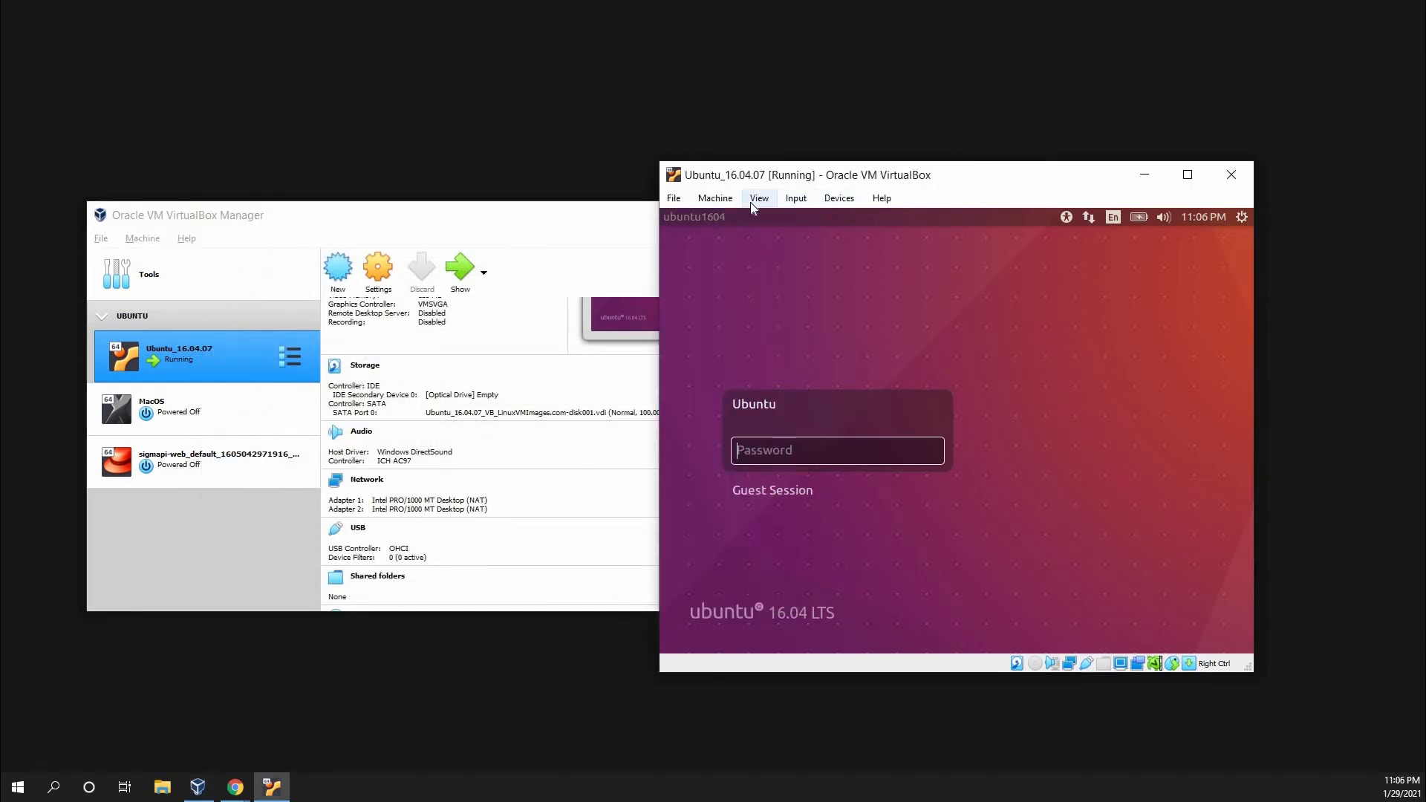
Step: Reopen the running machine's network settings to verify both adapters show NAT
left_click(715, 197)
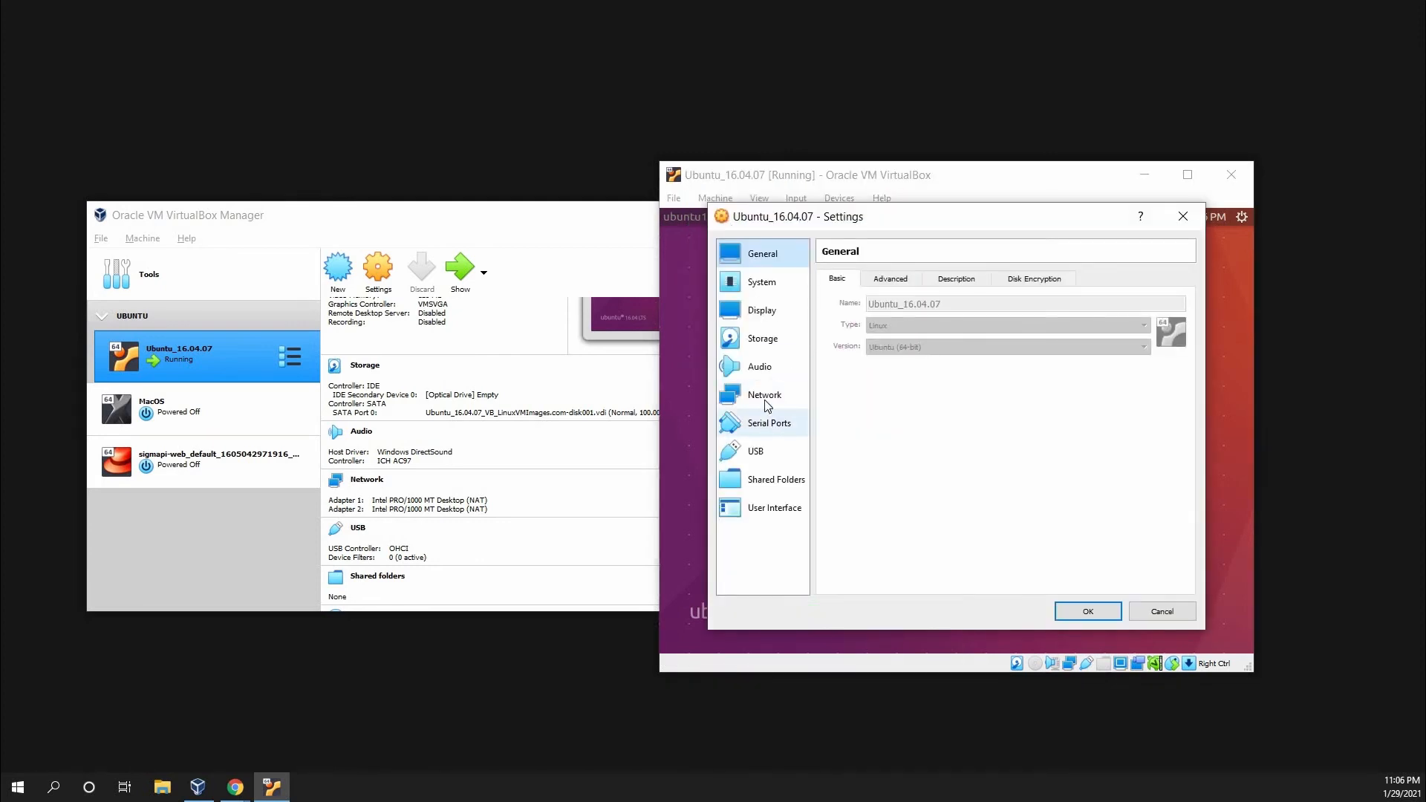
left_click(763, 394)
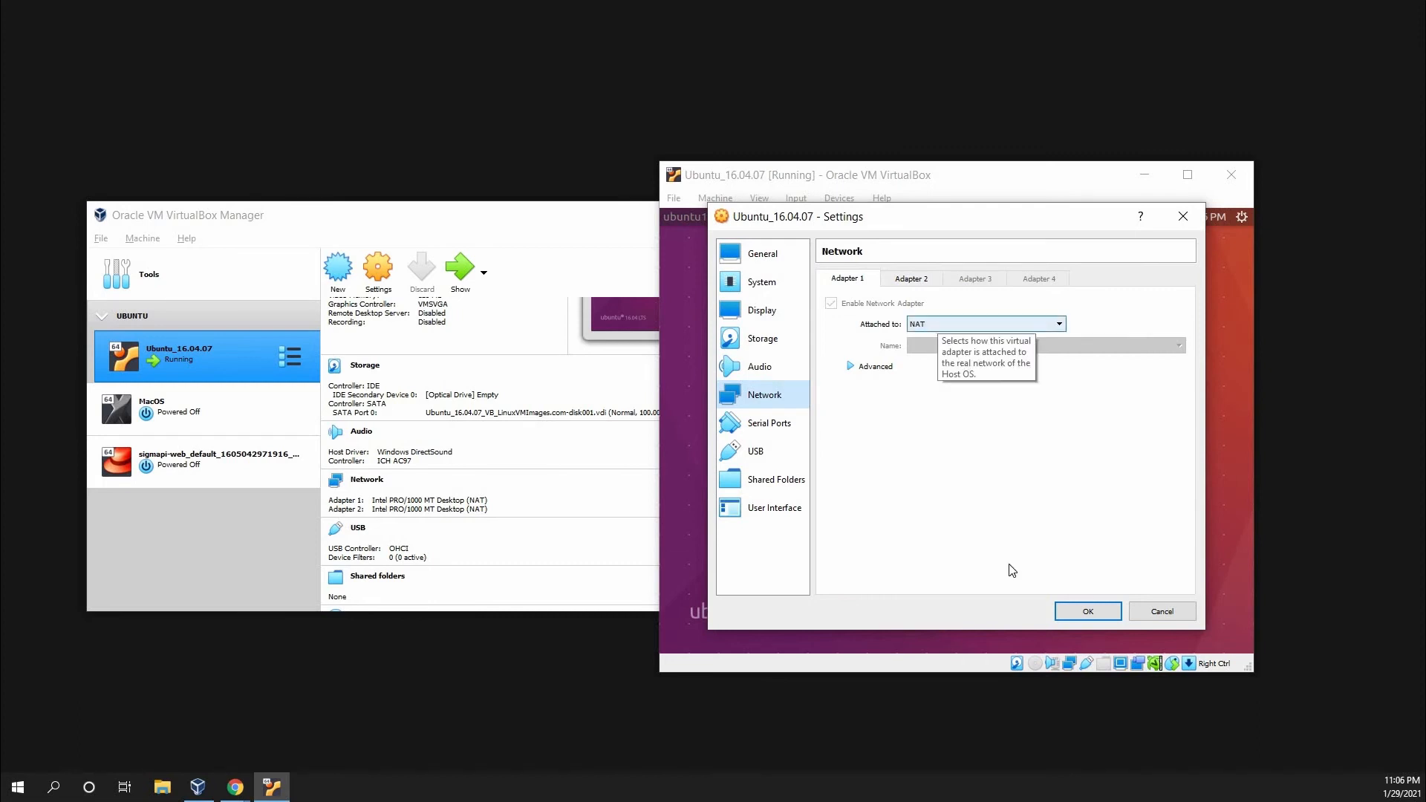
left_click(1161, 610)
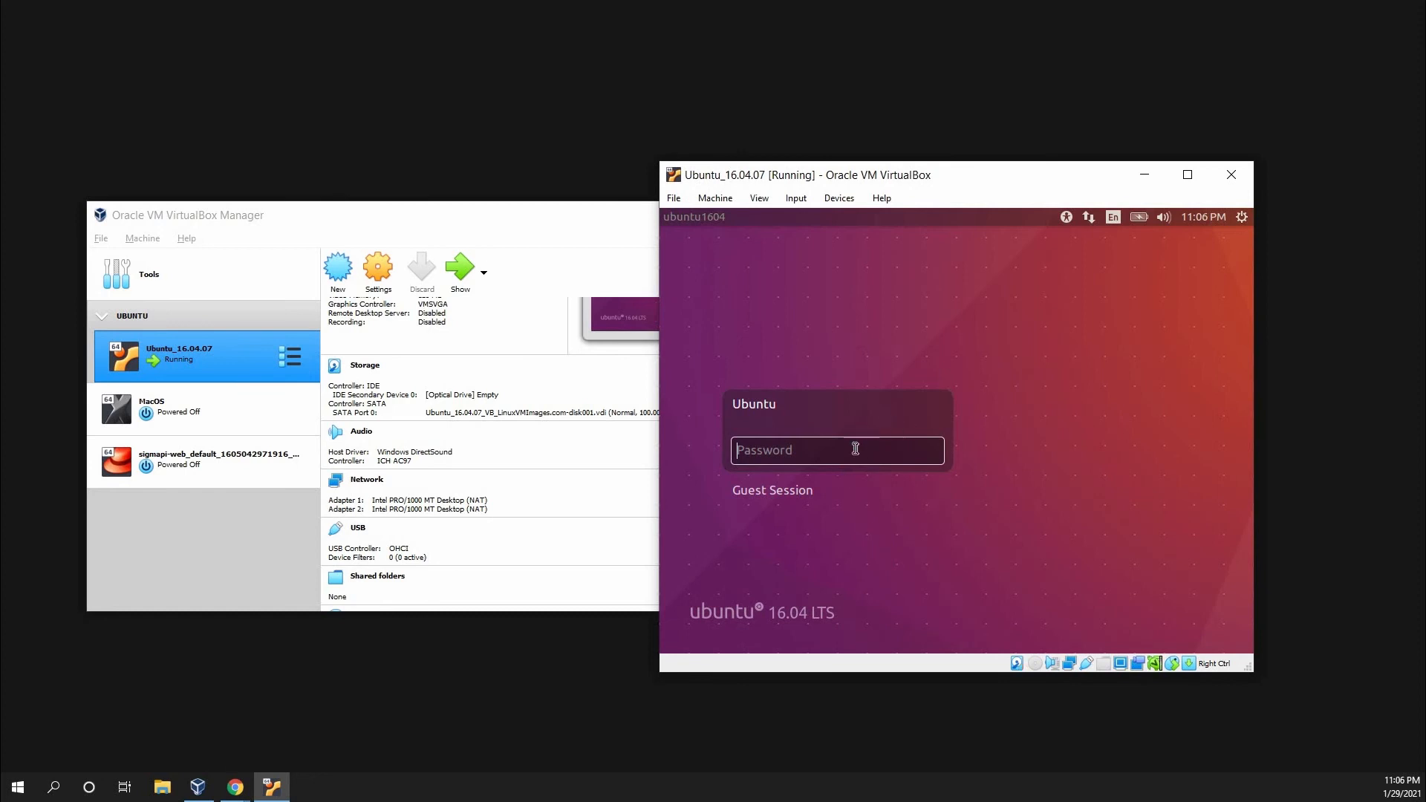
Step: Enter the password at the Ubuntu login screen to sign in to the guest desktop
type("password")
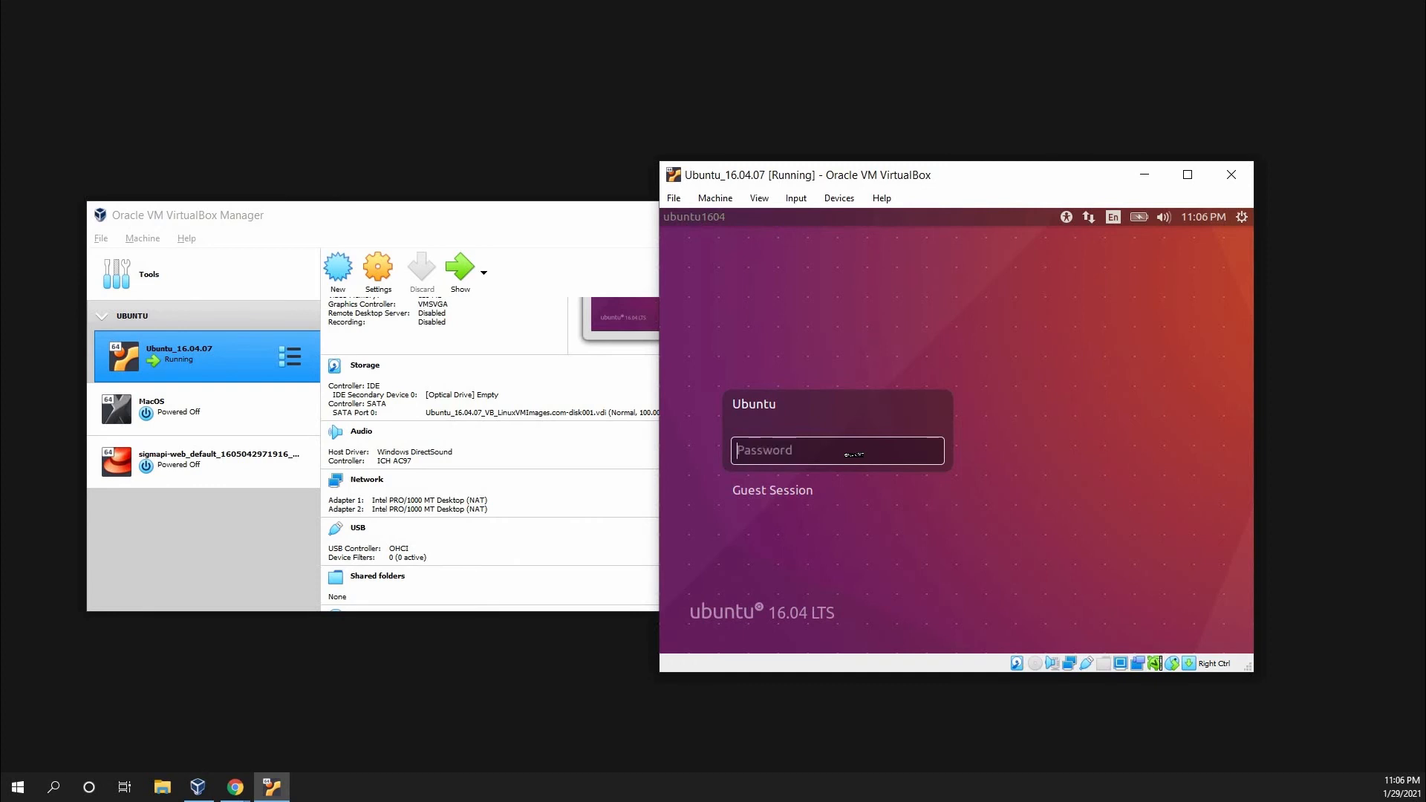
type("password")
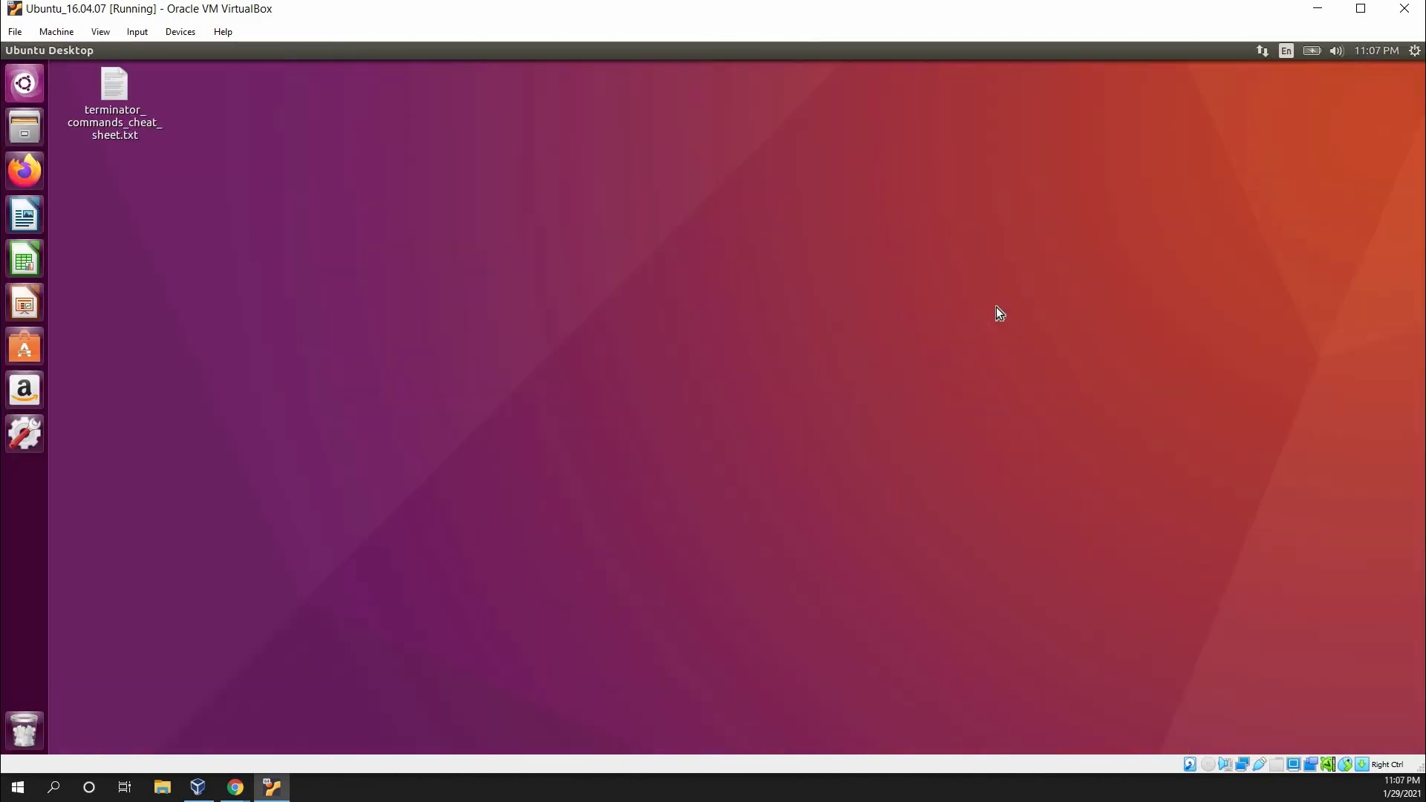
mouse_move(811, 392)
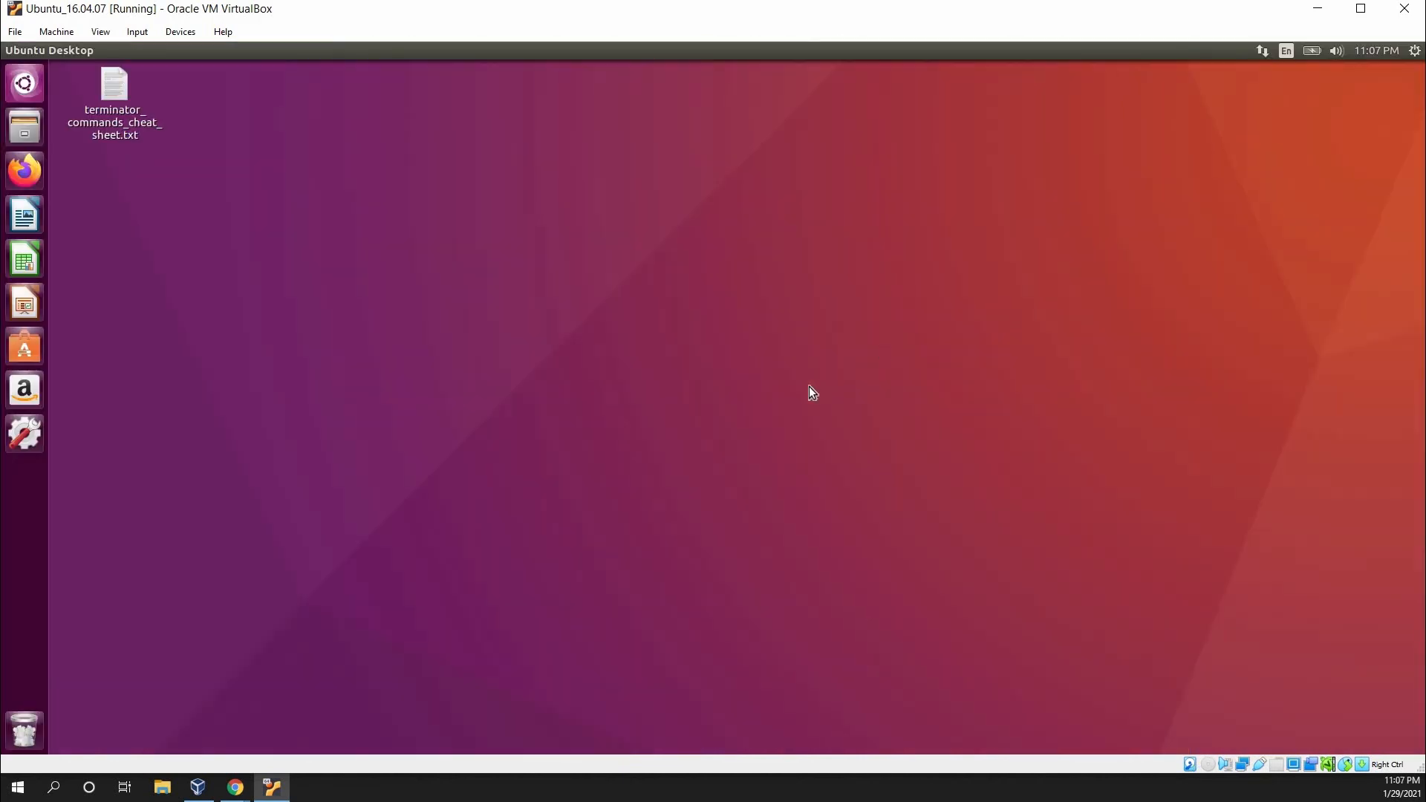
mouse_move(1273, 52)
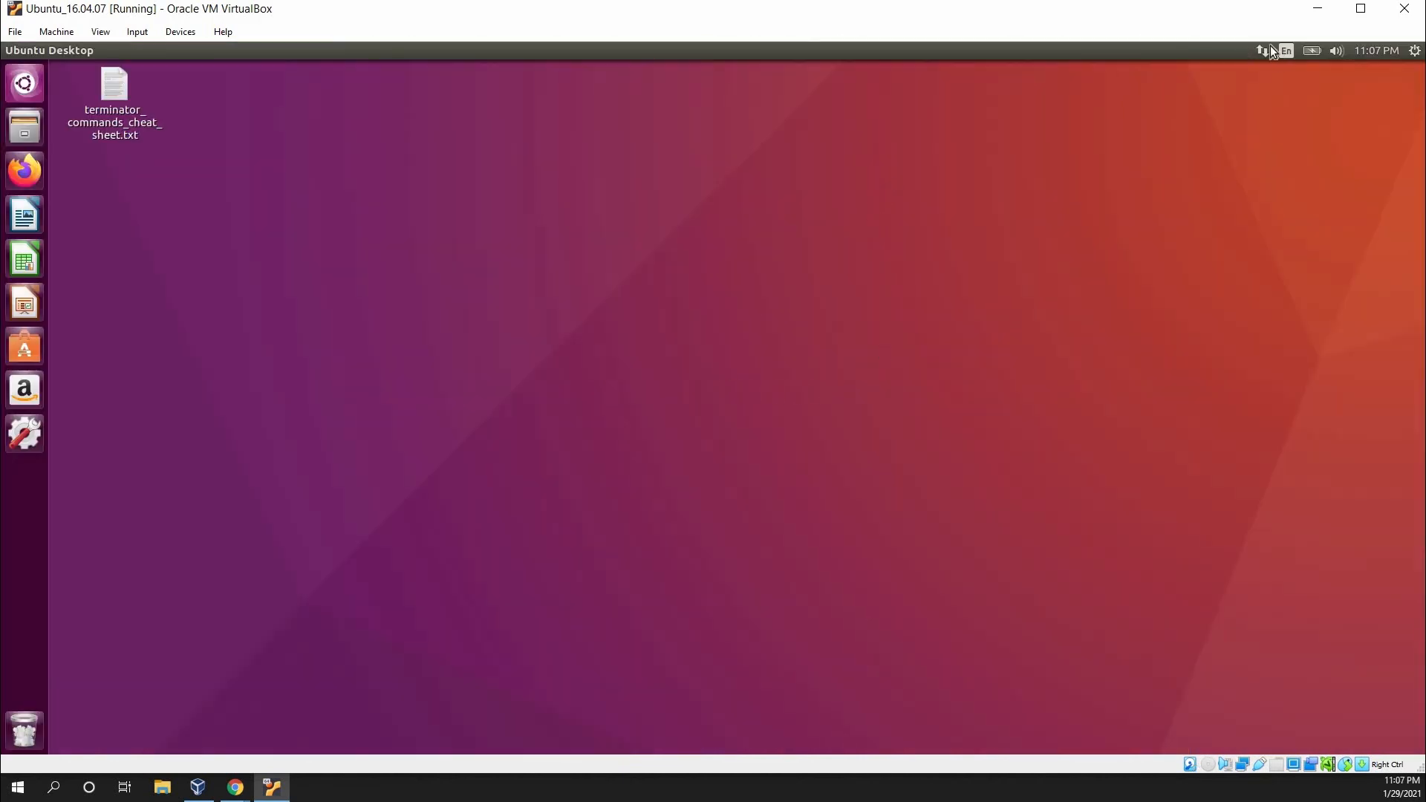
left_click(1261, 50)
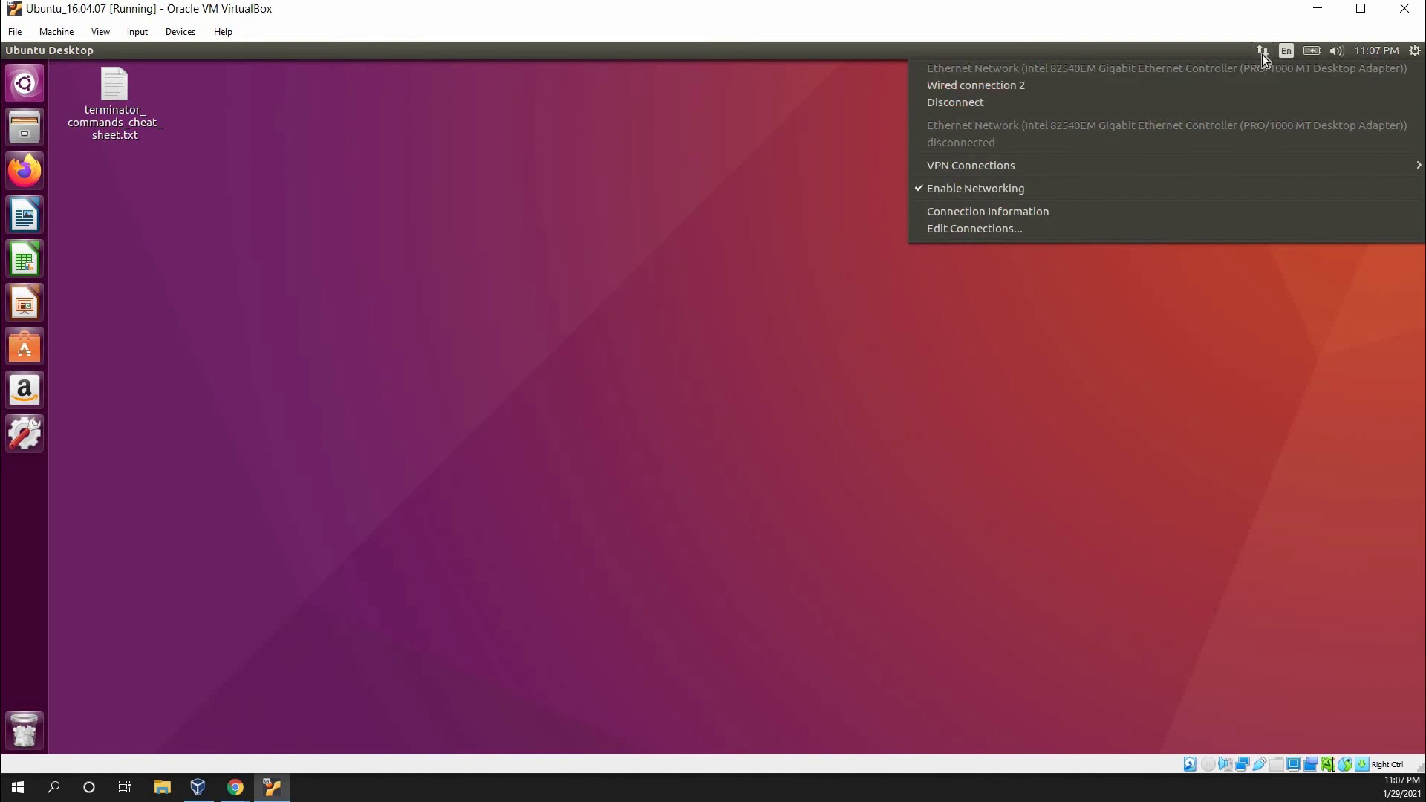
left_click(624, 282)
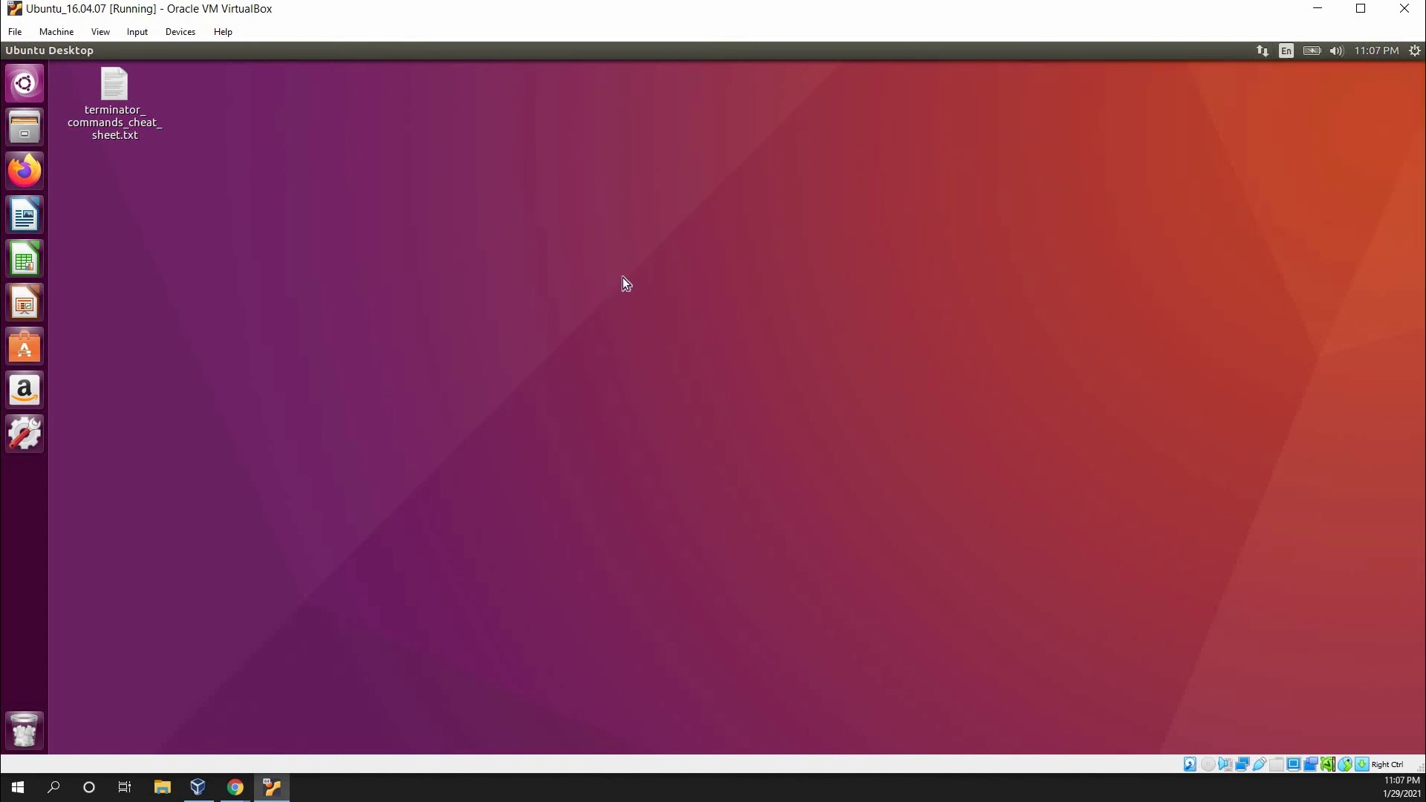
left_click(1262, 50)
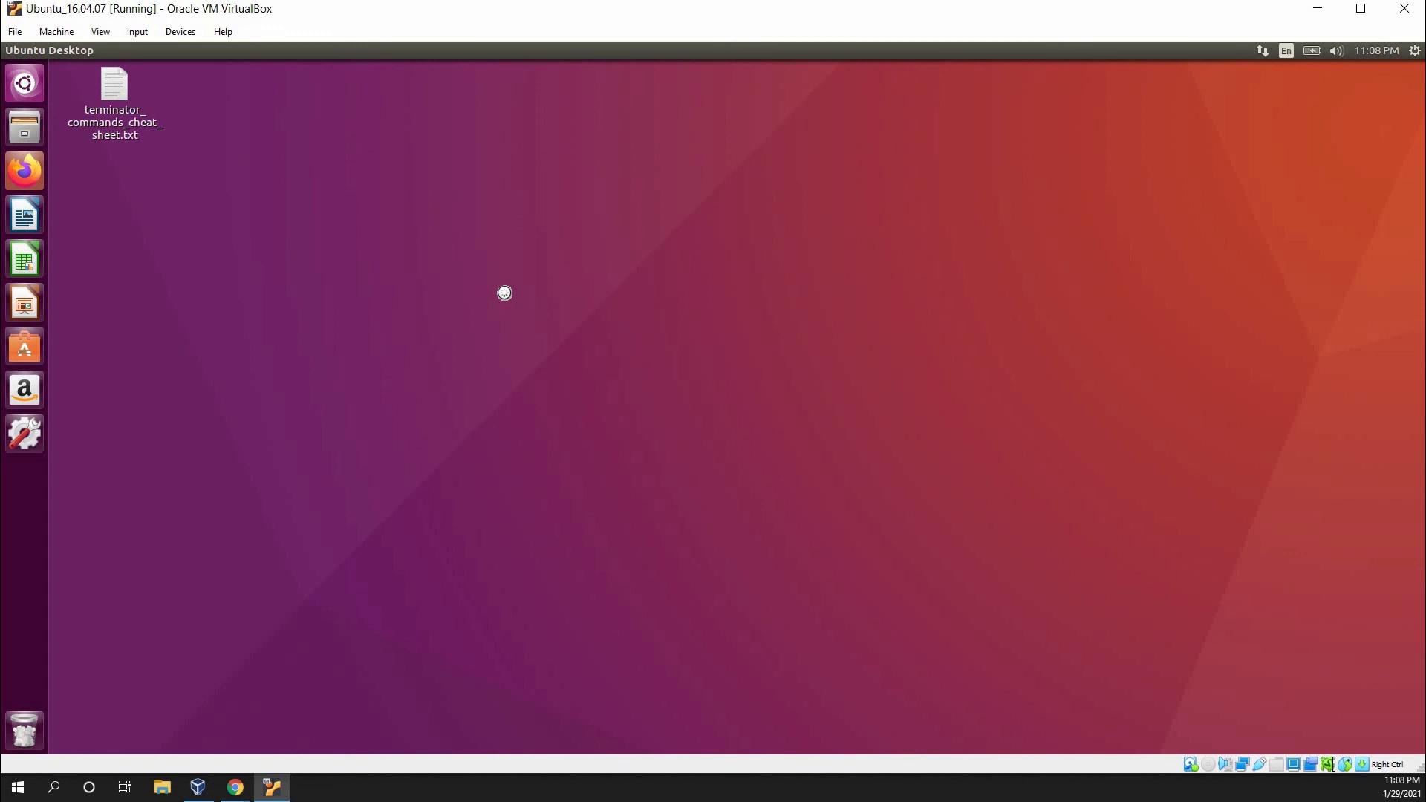
Step: Enter youtube.com in the Firefox address bar inside the guest
type("youtube.com/")
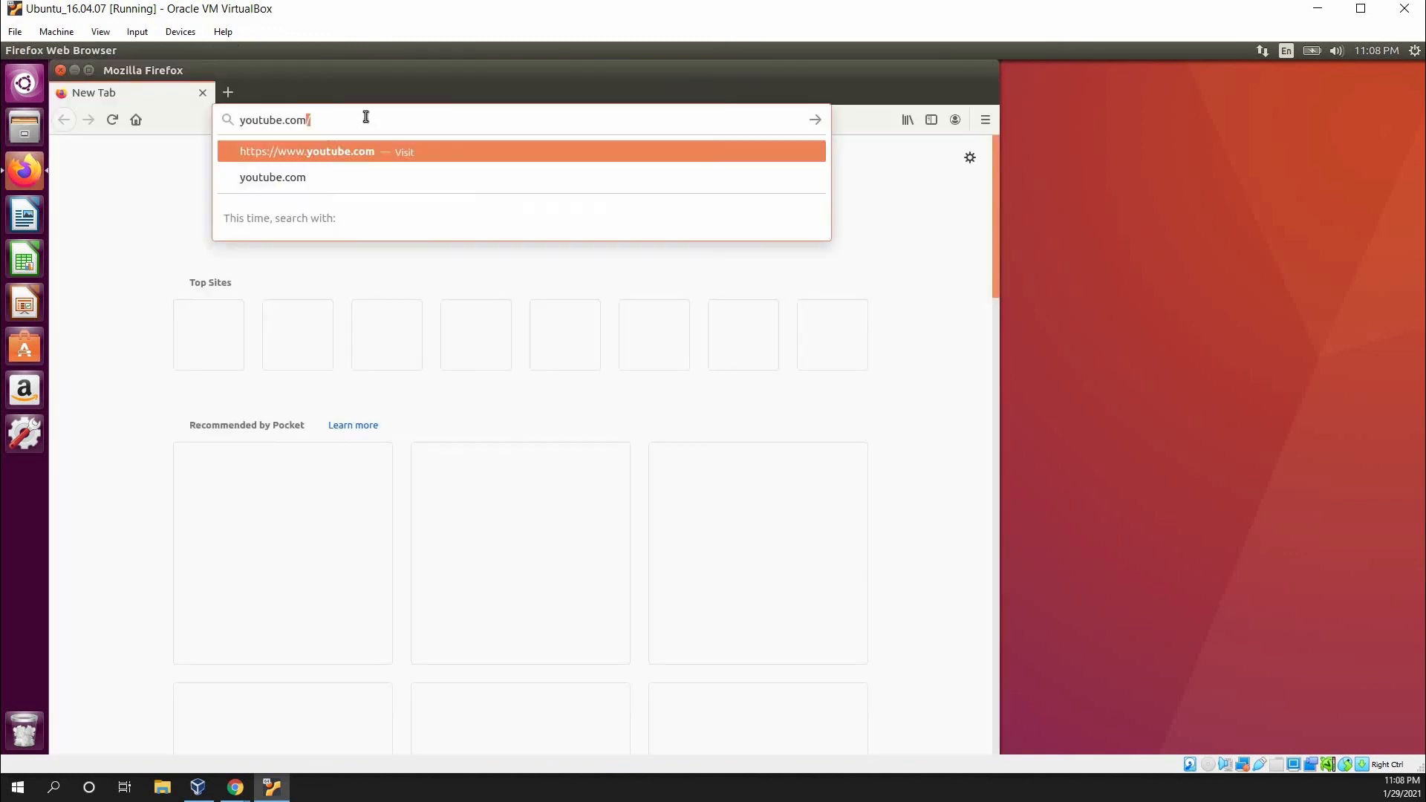